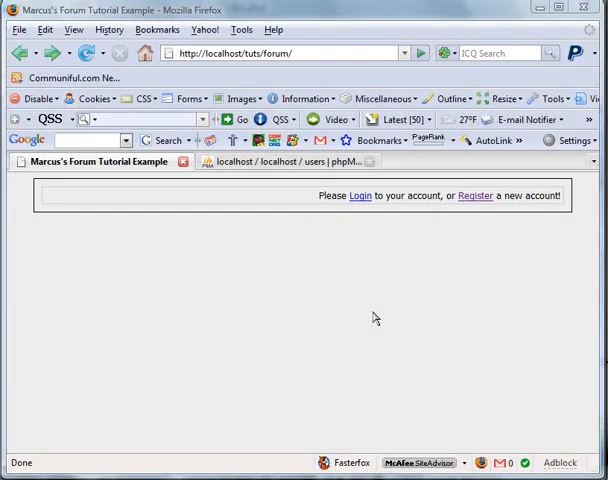
pyautogui.moveTo(380, 356)
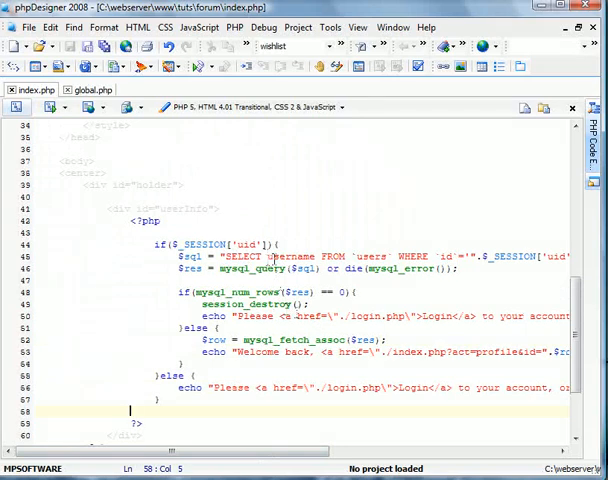
# - Add id before username in the SELECT query on the users table in index.php
pyautogui.doubleClick(288, 256)
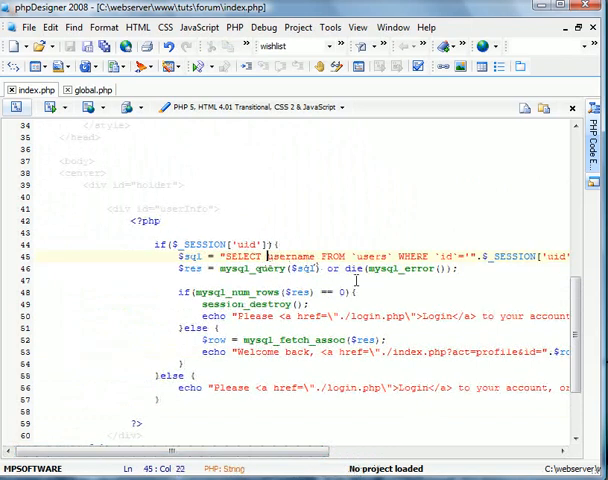
pyautogui.write('id,')
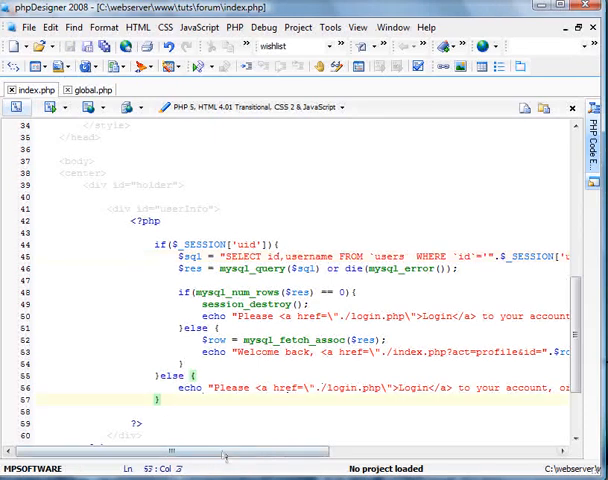
pyautogui.scroll(-3)
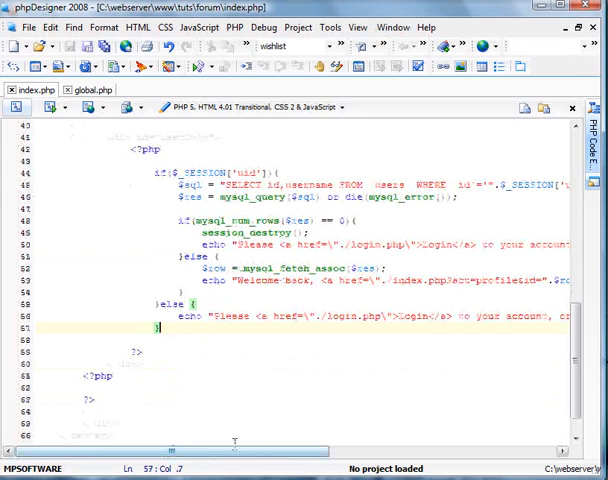
# - Create a new PHP file containing <?php session_start(); include "./global.php";
pyautogui.click(12, 46)
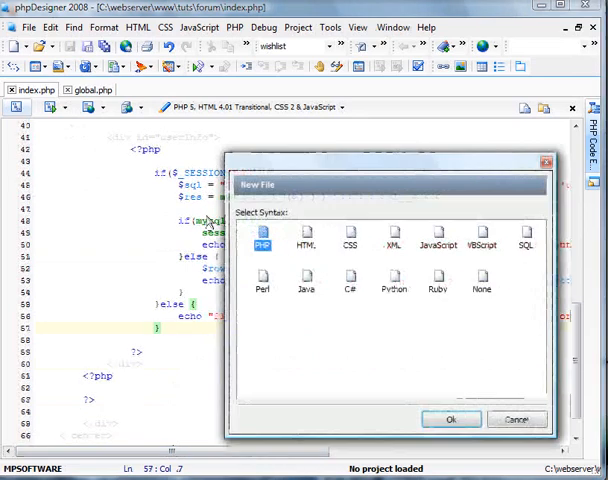
pyautogui.click(448, 420)
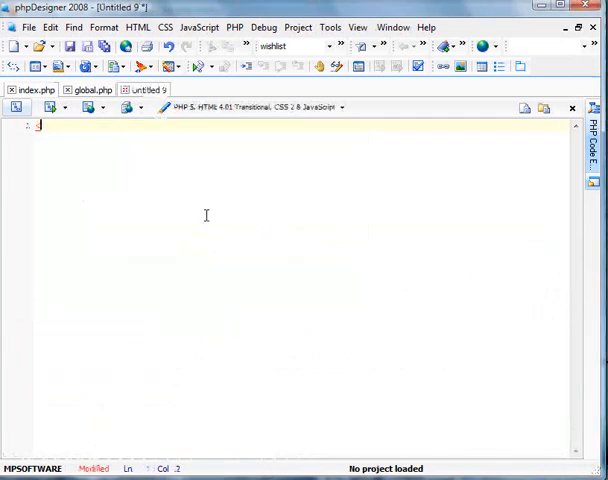
pyautogui.write('<?php')
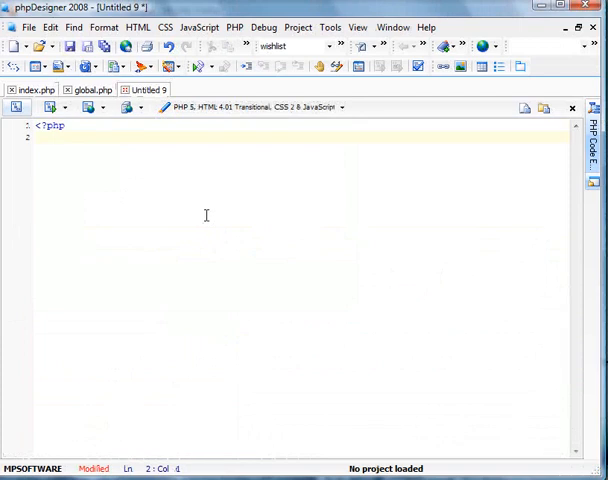
pyautogui.write('session_start')
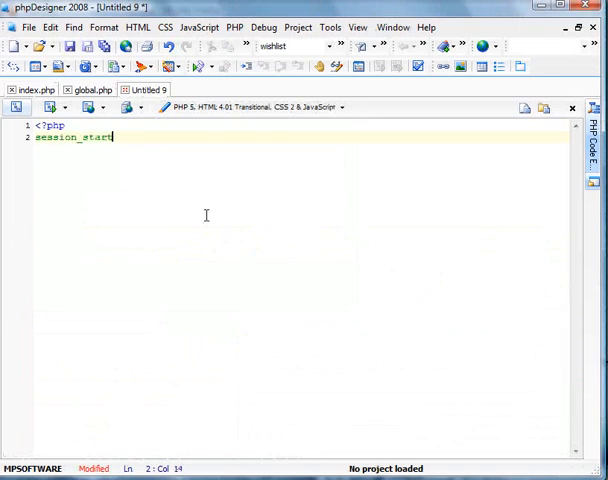
pyautogui.write('();')
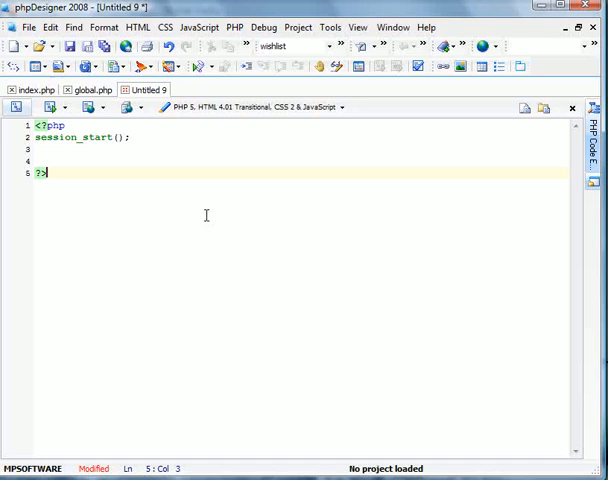
pyautogui.write('include')
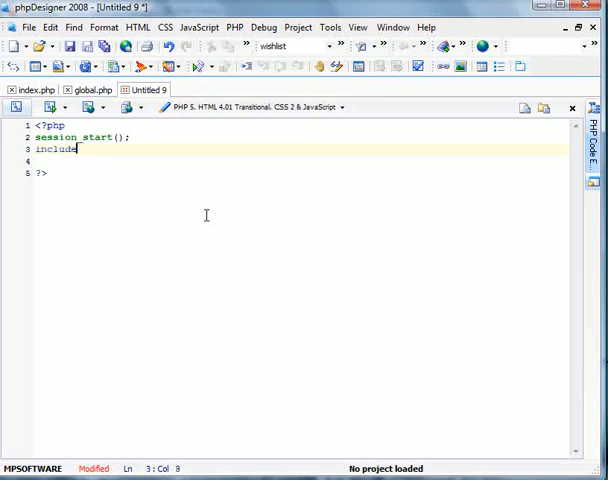
pyautogui.write('"./global.p')
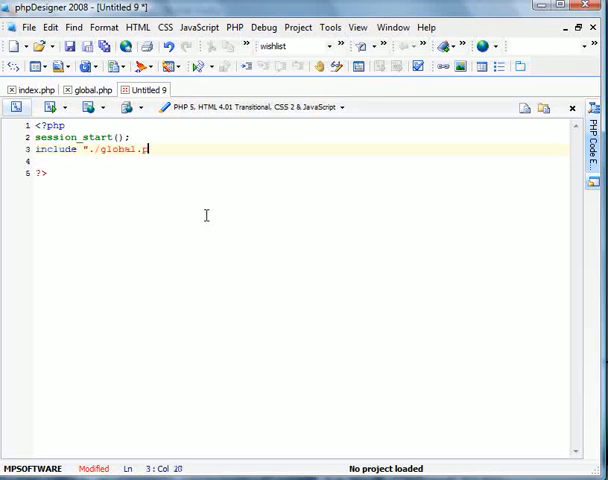
pyautogui.write('hp";')
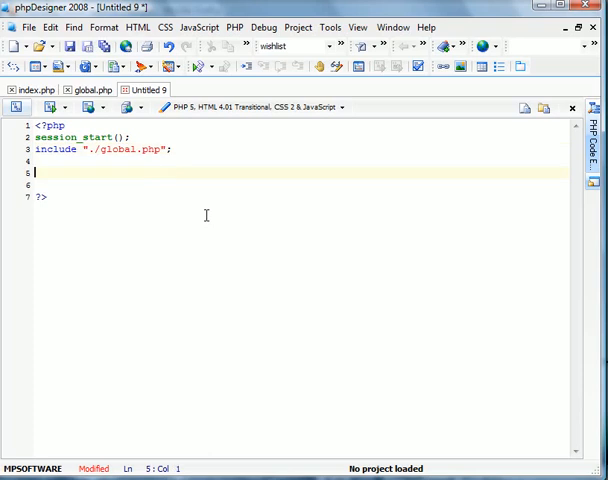
# - Write if($_SESSION['uid']) echoing "You are already logged in" with a ./logout.php link, else an if(!$_POST['submit']) block
pyautogui.write('if($')
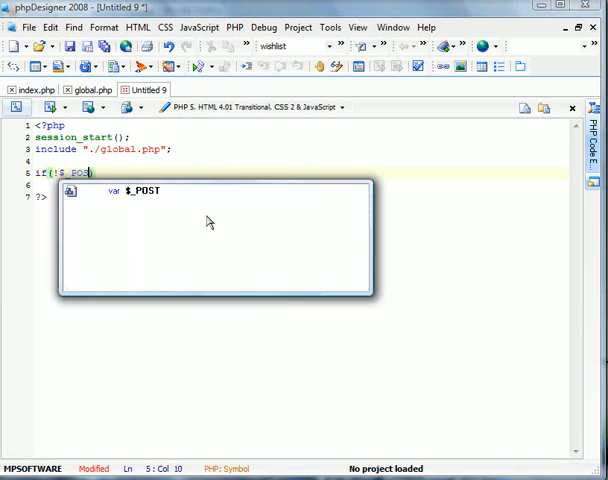
pyautogui.write("['submit']")
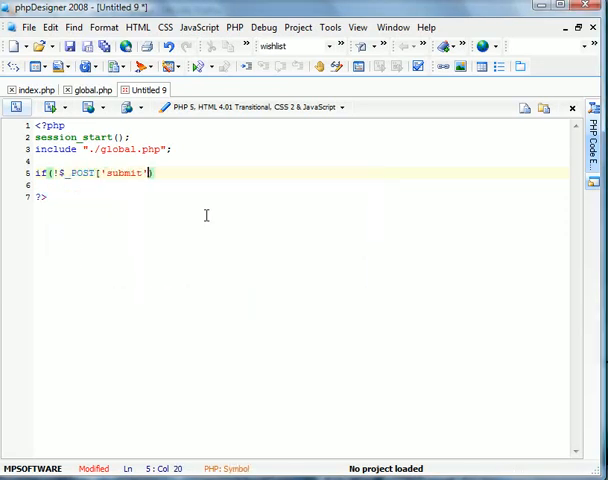
pyautogui.write('){')
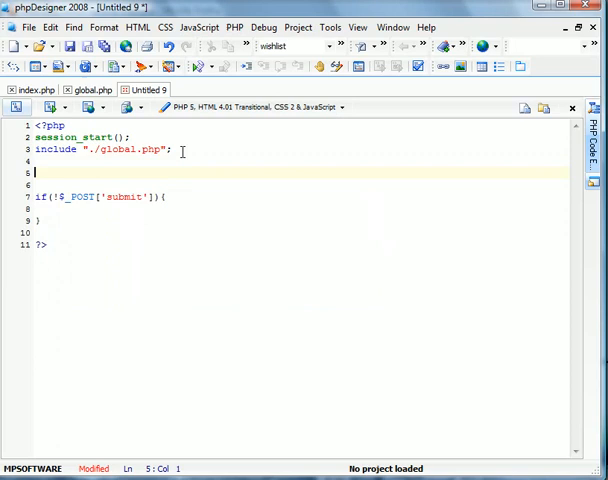
pyautogui.write("if($_SESSION['uid']){")
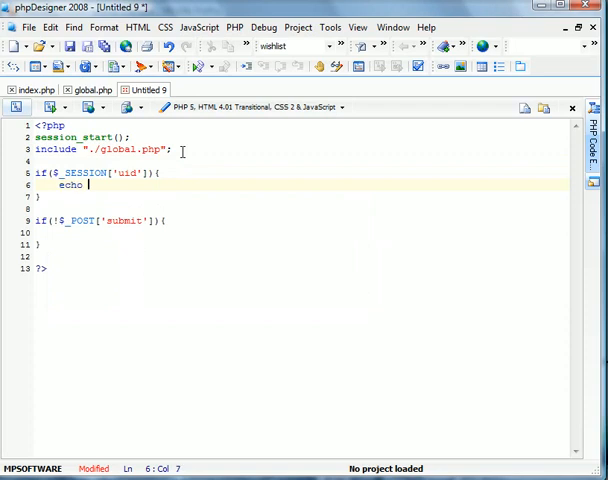
pyautogui.write('"You are alrea')
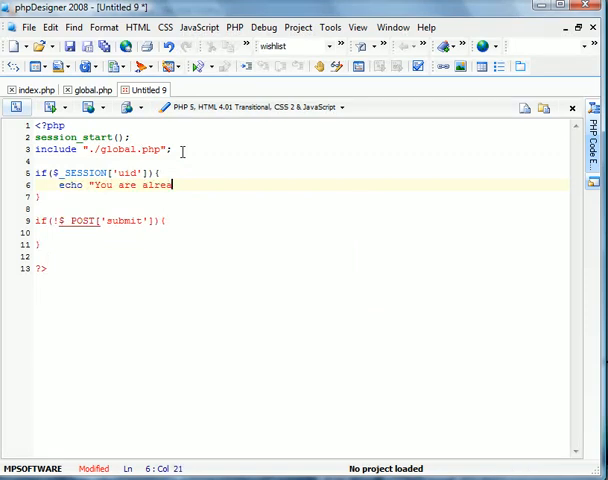
pyautogui.write('dy logged in, if you wish to')
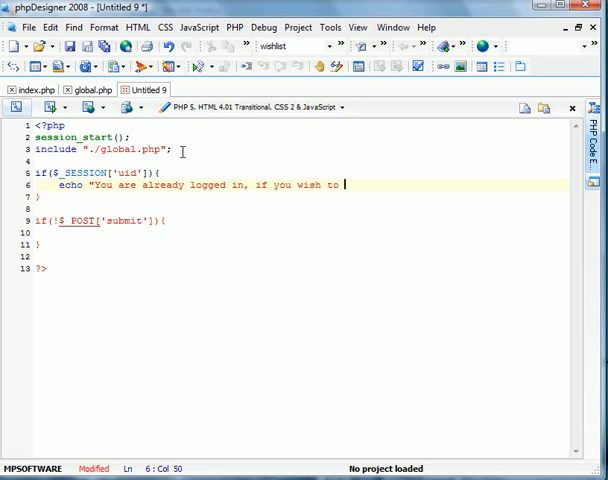
pyautogui.write('log out, please')
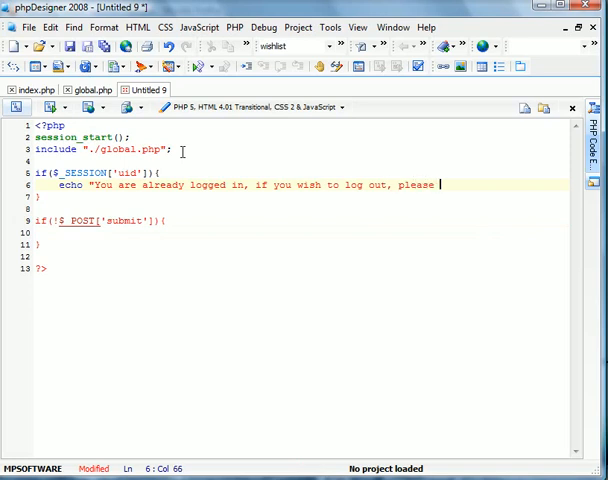
pyautogui.write('<a href=\\"/')
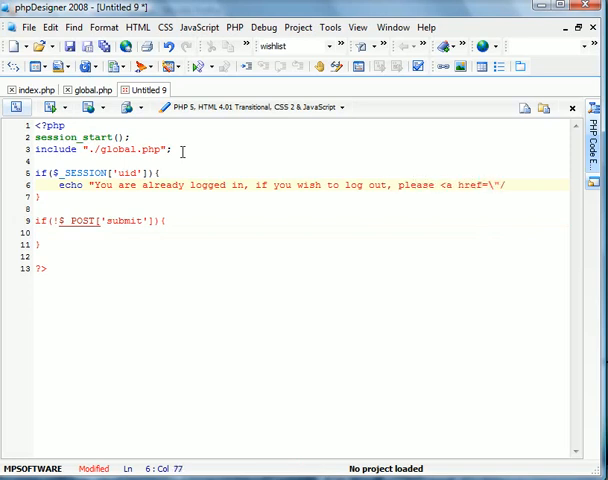
pyautogui.write('./logout.php')
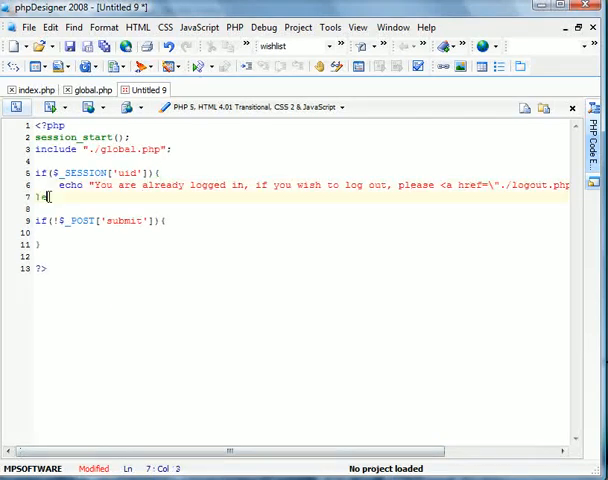
pyautogui.write('else {')
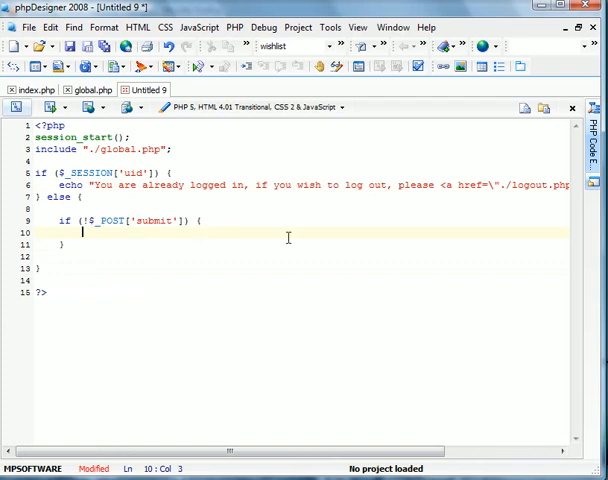
# - Add an echo "" statement inside the not-submitted branch
pyautogui.write('echo ""')
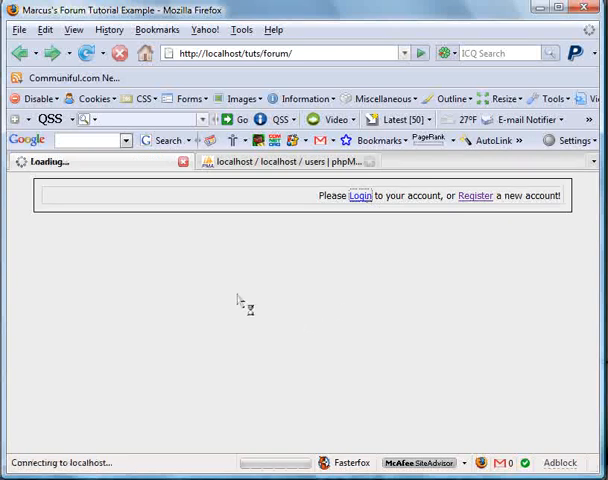
# - Focus the Firefox forum page before returning to login.php in the editor
pyautogui.click(360, 196)
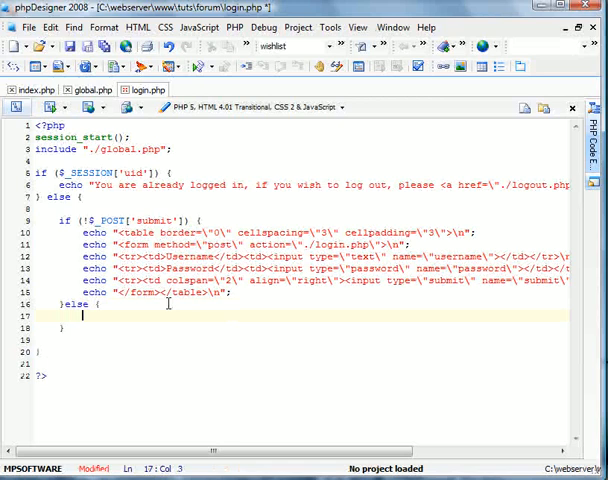
# - Begin the $us variable in login.php's else branch, then move to global.php
pyautogui.write('$us')
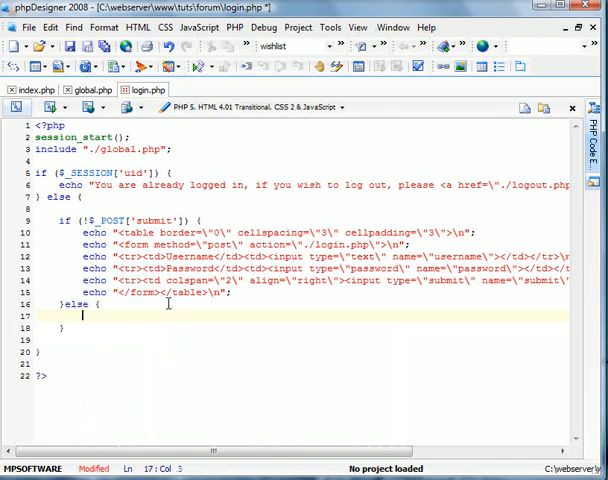
pyautogui.click(88, 90)
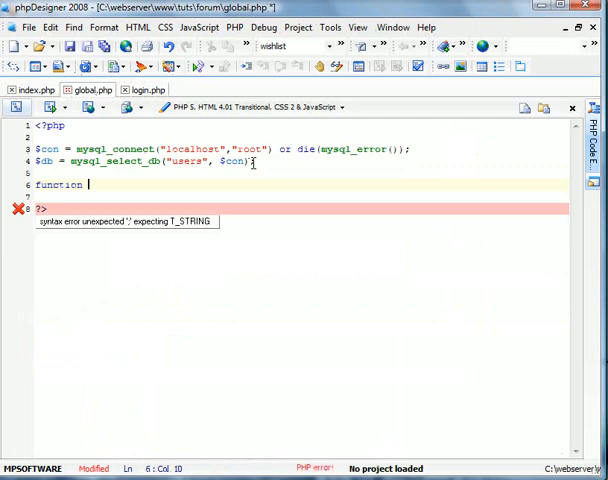
# - Define mss($value) in global.php returning mysql_real_escape_string(trim(strip_tags($value)))
pyautogui.write('mss')
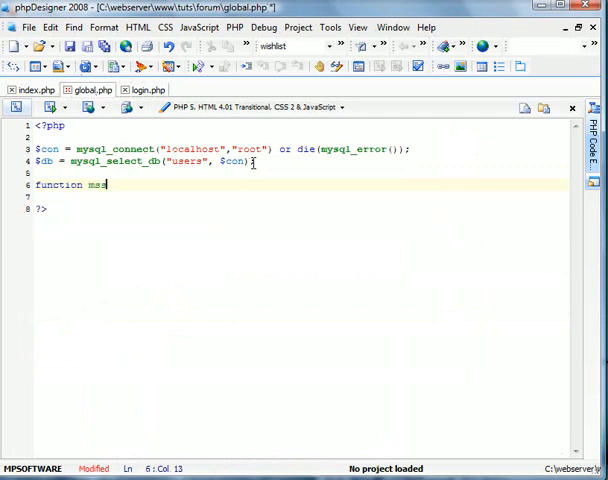
pyautogui.write('($value)')
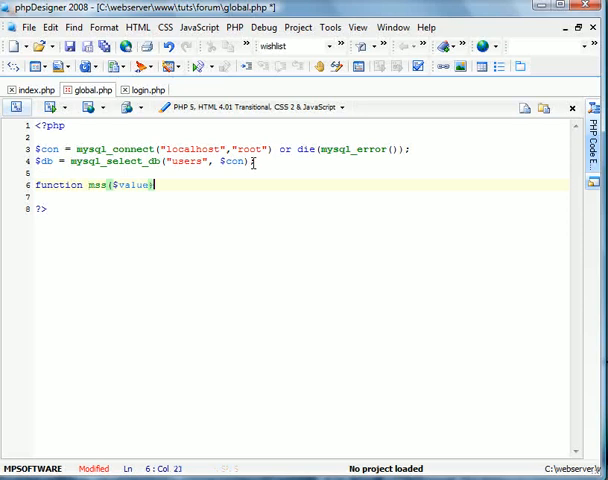
pyautogui.write('{')
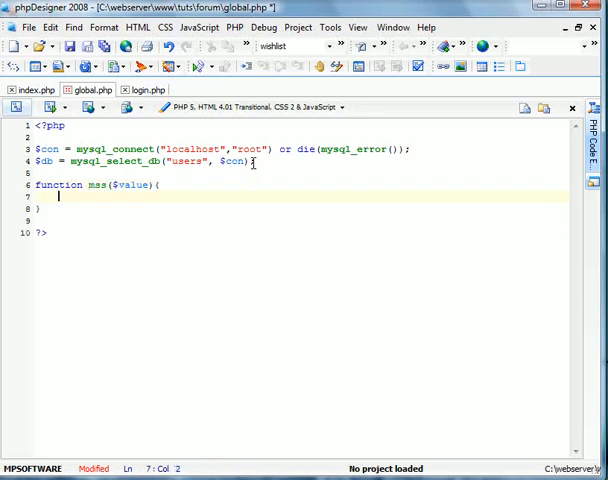
pyautogui.write('return =')
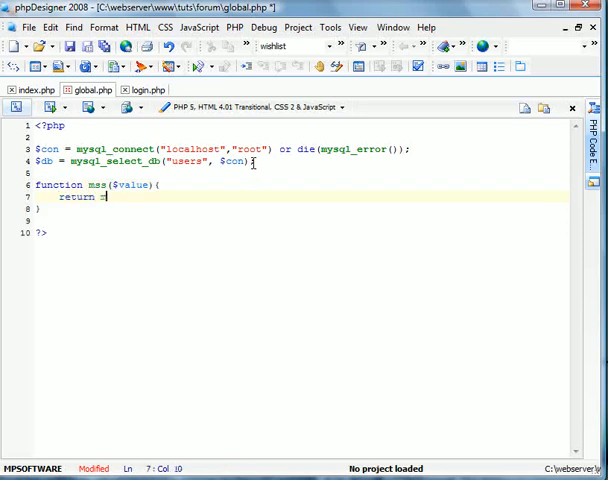
pyautogui.write('mysql_real_escape_string($')
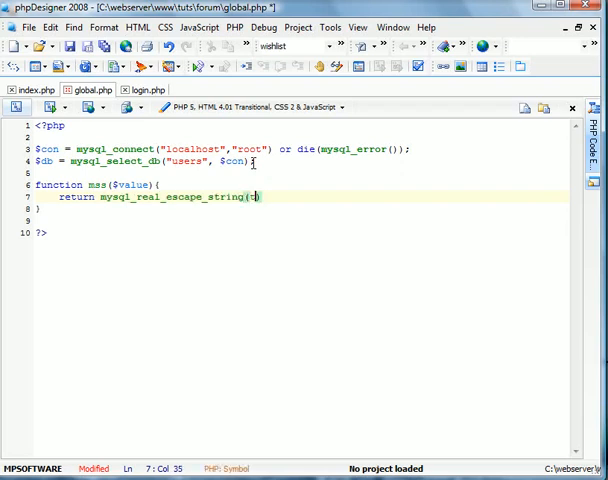
pyautogui.write('trim(strip_t')
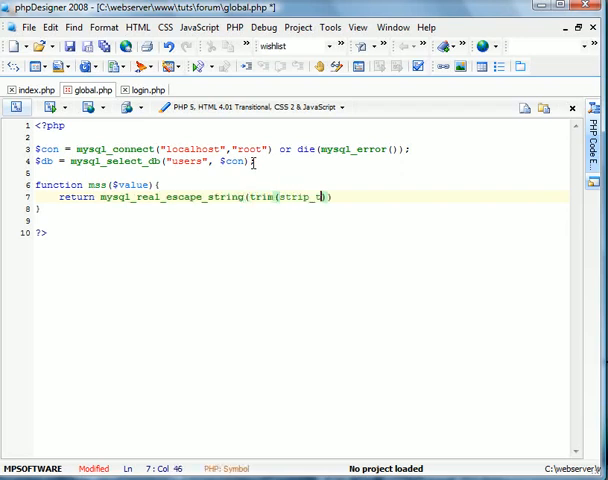
pyautogui.write('ags($value')
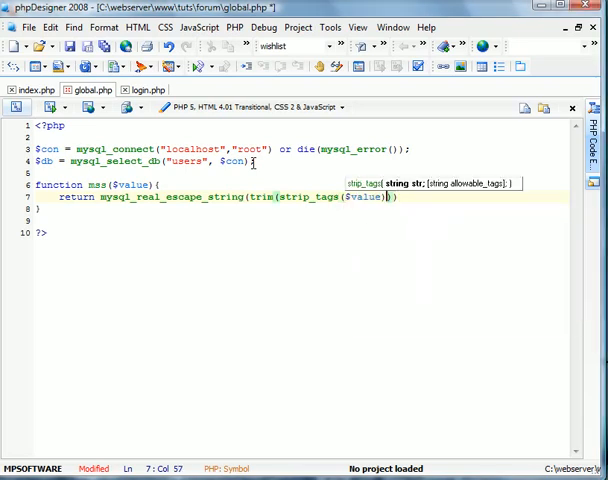
pyautogui.write(');')
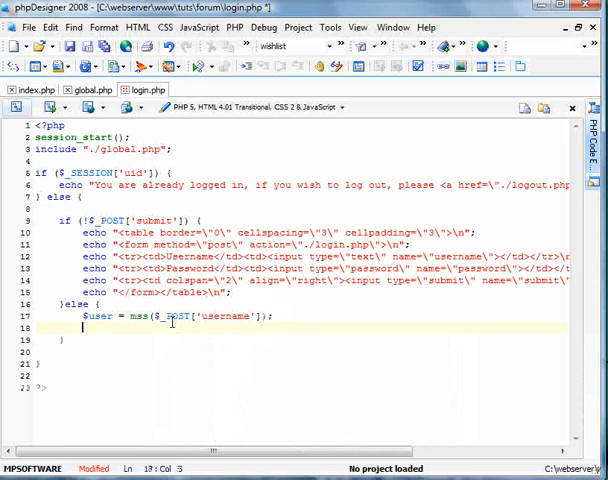
# - Read $pass, and inside if($user && $pass) run a SELECT id FROM `users` query or die(mysql_error())
pyautogui.write("$pass = $_POST['password'];")
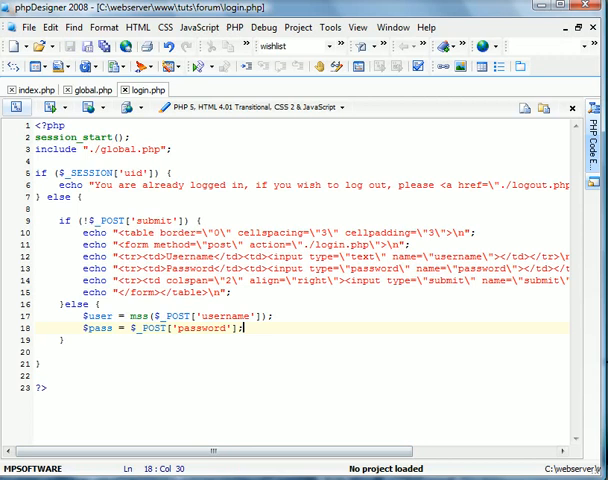
pyautogui.moveTo(272, 336)
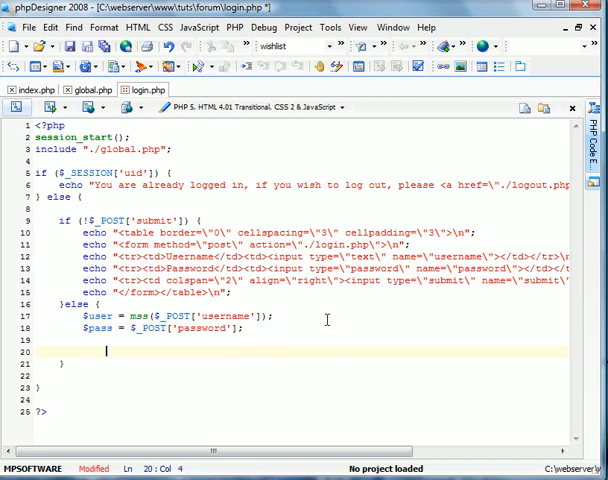
pyautogui.write('if($user && $pass){')
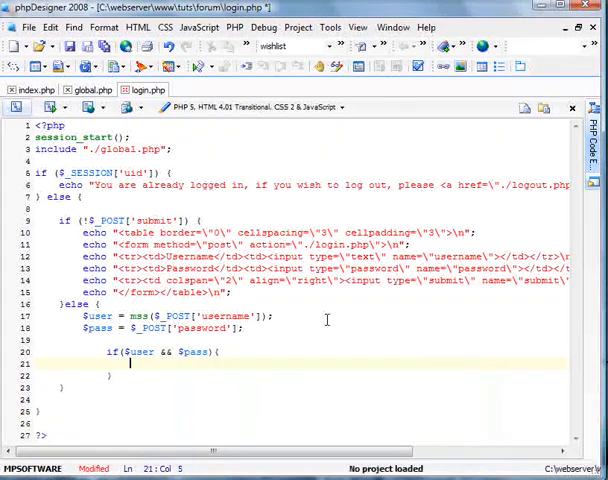
pyautogui.write('$sql = "')
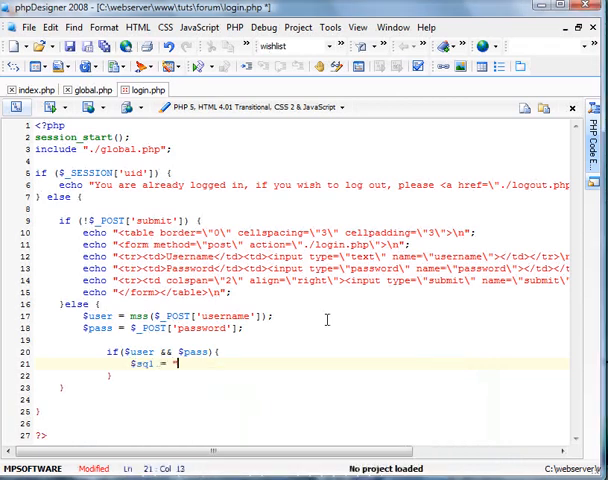
pyautogui.write('SELECT id')
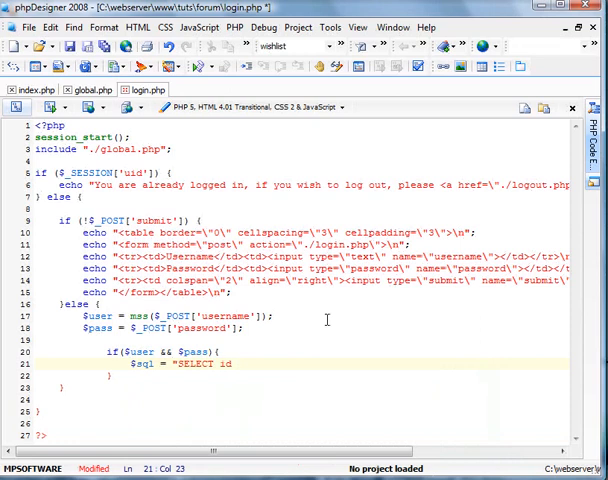
pyautogui.write('FROM `users` WHERE `username`=\'".$user."\'";')
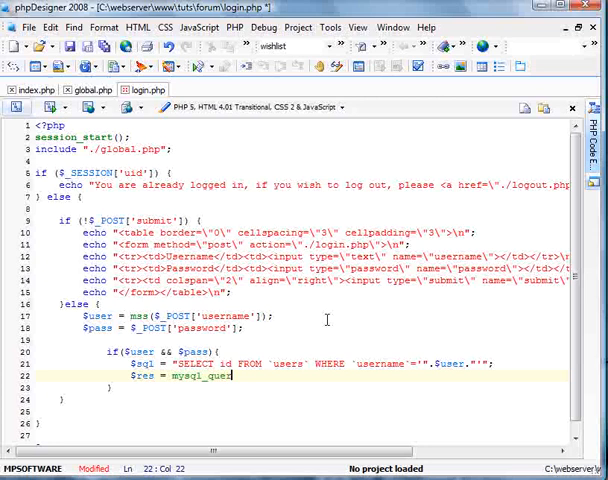
pyautogui.write('r($sql)')
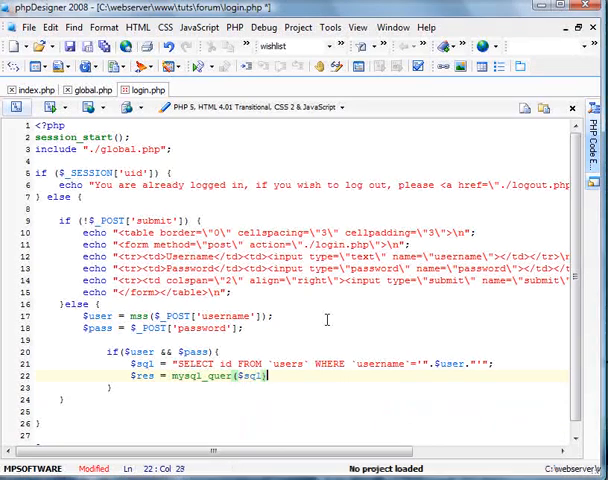
pyautogui.write('or die(mysql_error());')
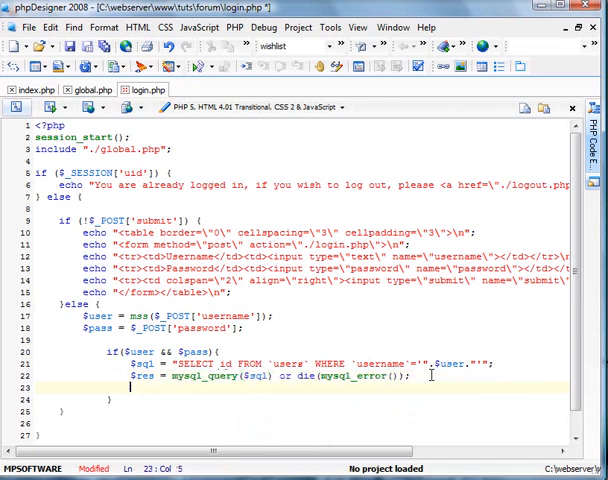
# - Within if(mysql_num_rows...) add a second SELECT id FROM `users` query matching username AND password
pyautogui.write('if(mysql_num_rows($res) > 0){')
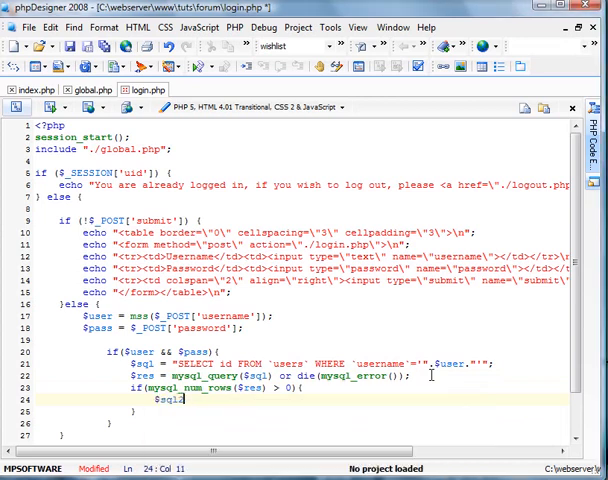
pyautogui.write('= "SELECT')
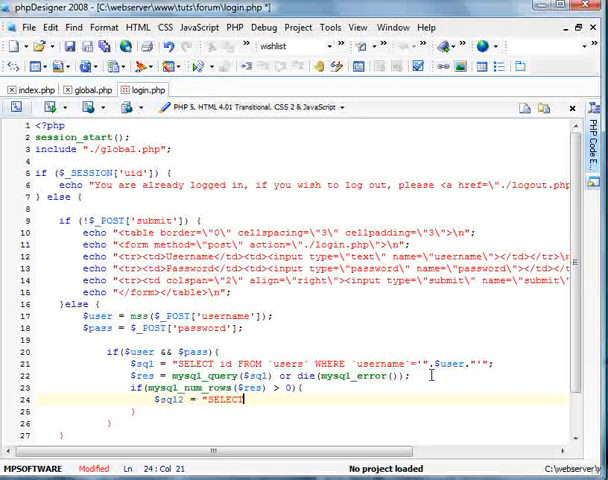
pyautogui.write('id FROM `users` WHERE `username`=\'".$user."')
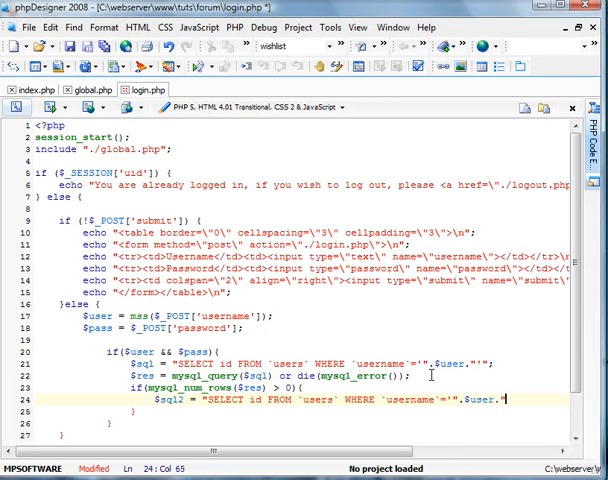
pyautogui.write('AND `pas')
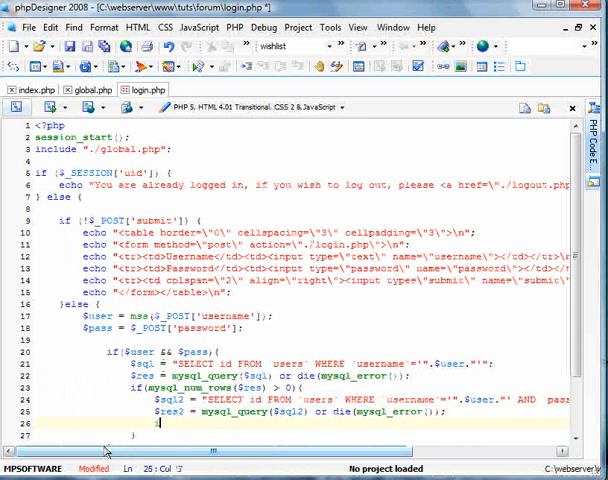
# - On a matching row, fetch it with mysql_fetch_assoc($res2), store $row['id'] in $_SESSION['uid'] and echo the logged-in message with $user
pyautogui.write('if(mysql_num_rows($res2) > 0){')
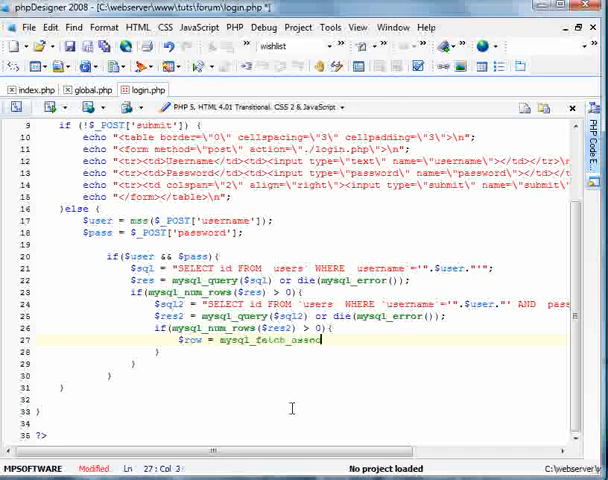
pyautogui.write('c($res2);')
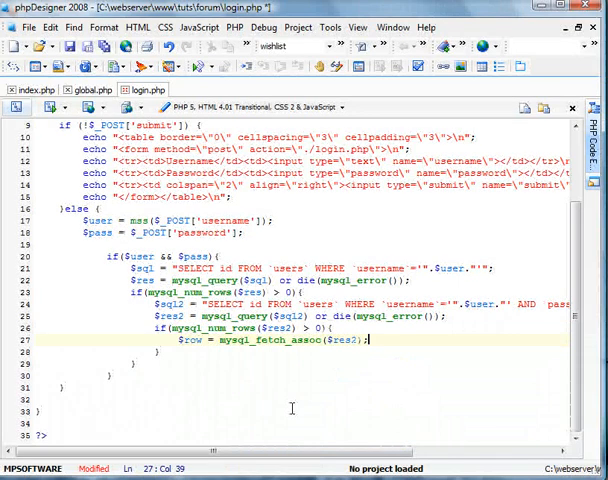
pyautogui.write("$_SESSION['uid")
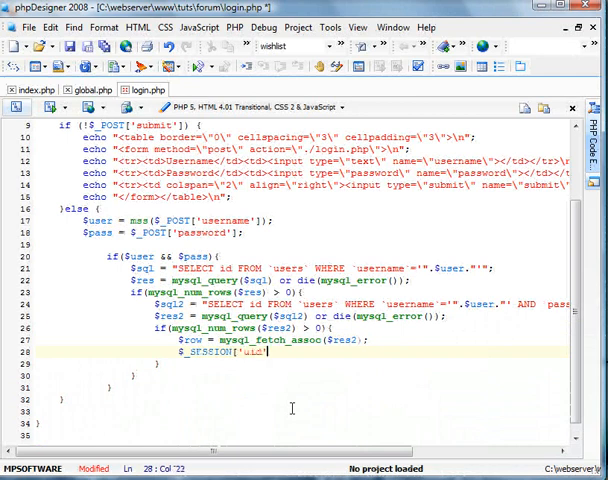
pyautogui.write("= $row['id'];")
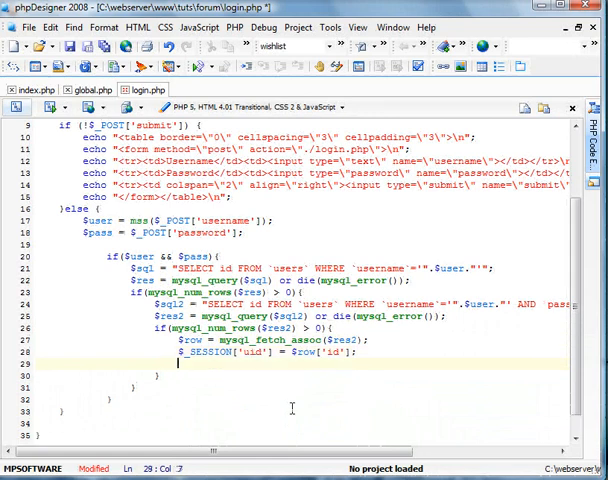
pyautogui.write('echo "You have successfully logged in as " .')
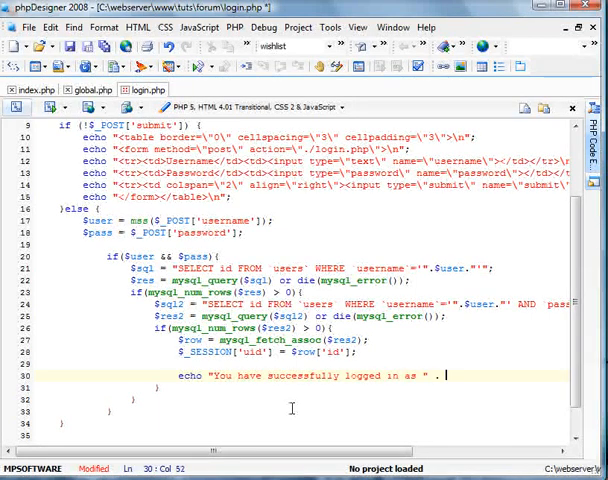
pyautogui.write('$user;')
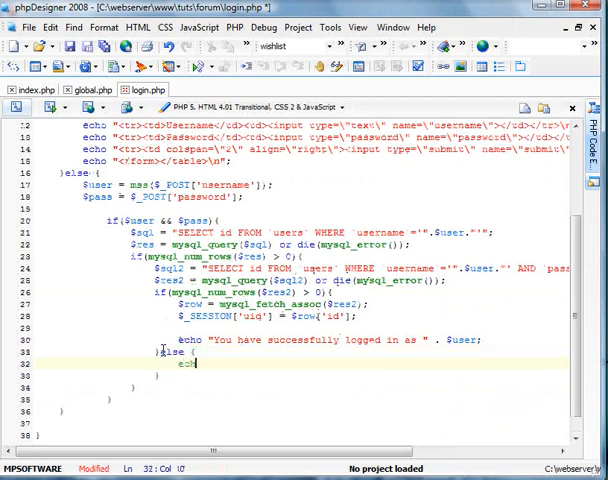
# - Add else branches echoing the wrong-combination, username-does-not-exist and "You must supply both fields" messages
pyautogui.write('"User"')
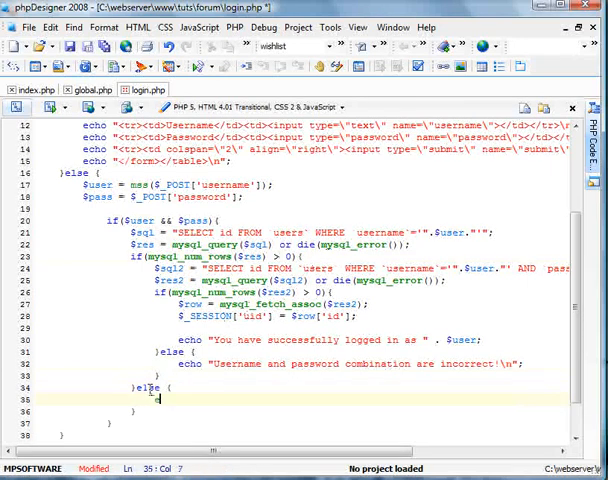
pyautogui.write('echo "The username you supplied does not exist!\\n";')
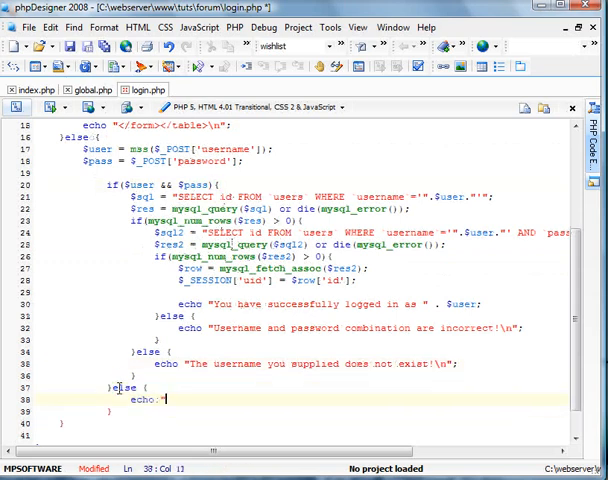
pyautogui.write('"You must supply both the username and password')
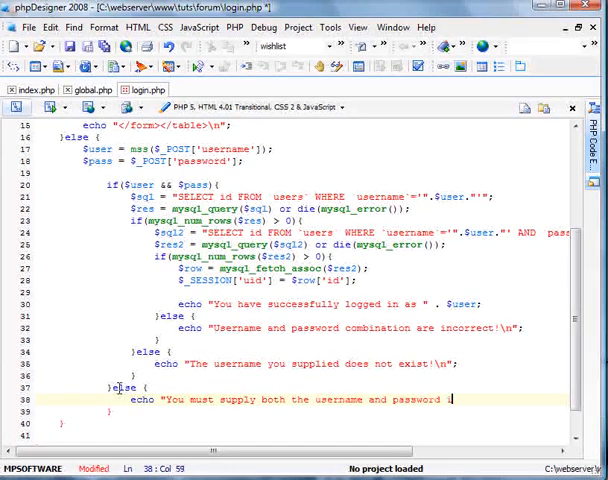
pyautogui.write('field!\\n";')
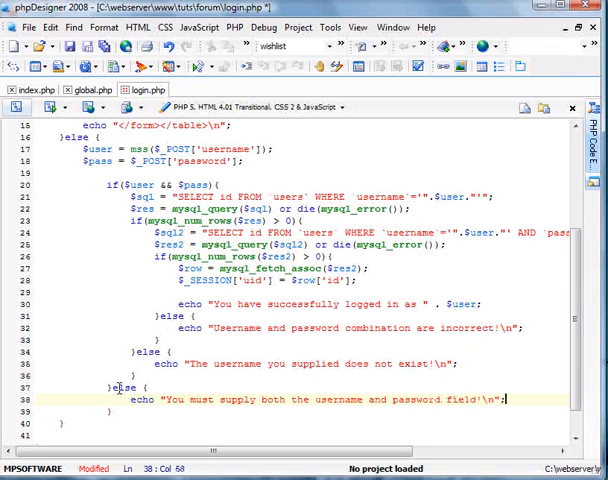
pyautogui.scroll(-3)
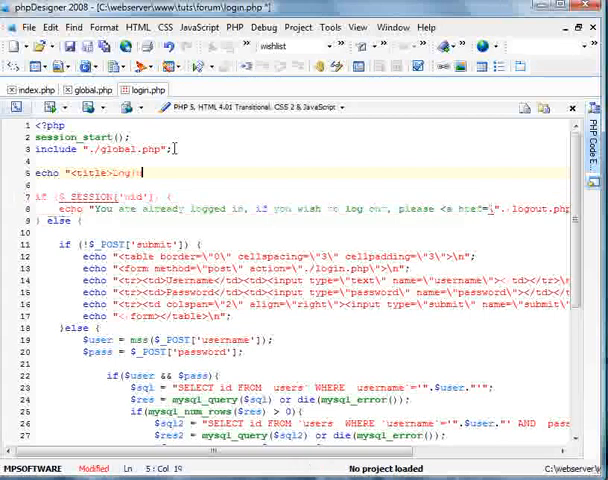
# - Submit login.php's form in Firefox, then browse the users table's single row in phpMyAdmin
pyautogui.write('</title>\\n";')
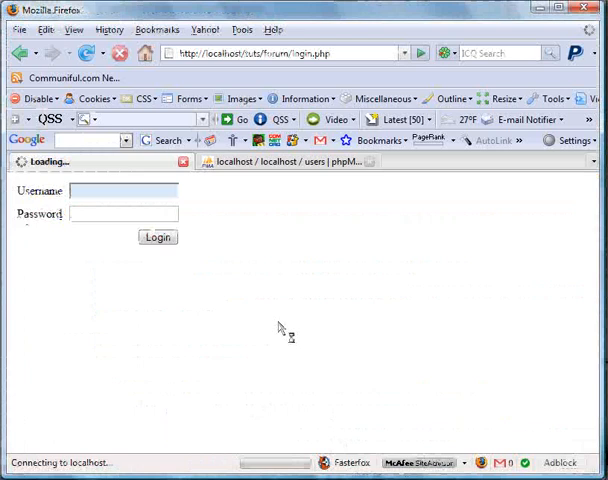
pyautogui.click(156, 236)
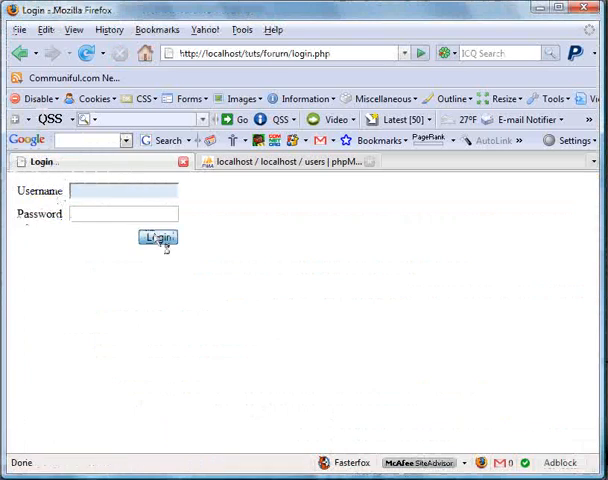
pyautogui.click(156, 238)
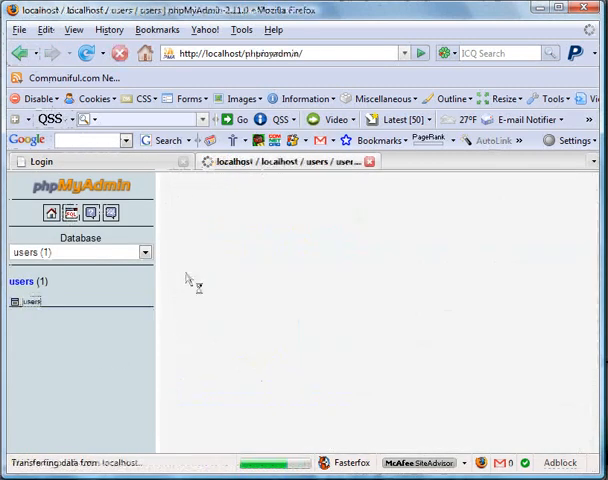
pyautogui.click(32, 300)
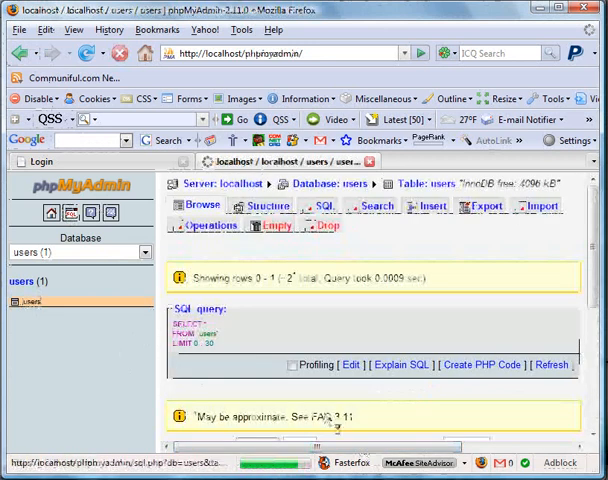
pyautogui.scroll(-3)
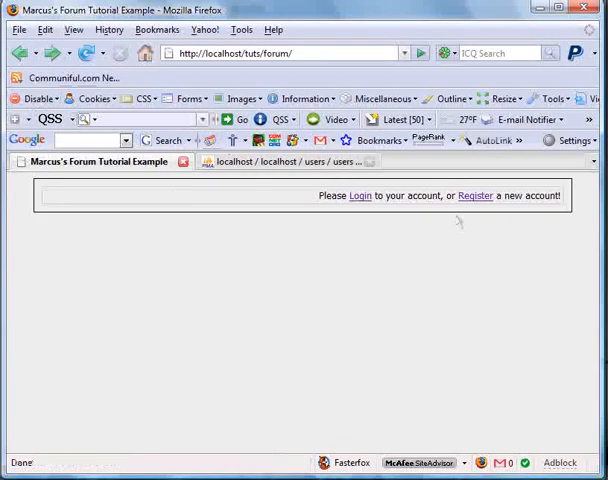
# - Register a new forum account with username test, password admin, via the Register form
pyautogui.click(476, 196)
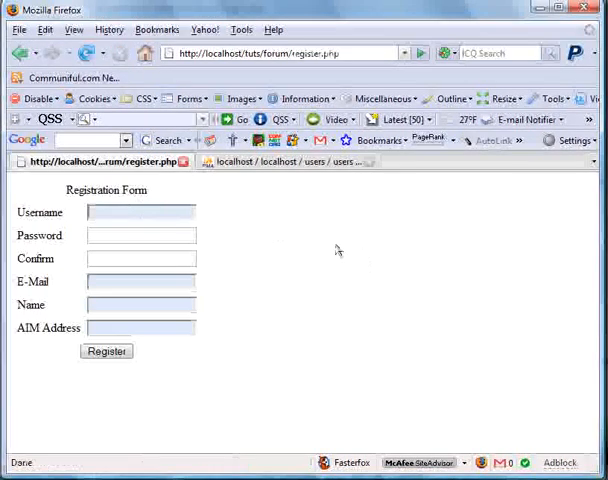
pyautogui.write('test')
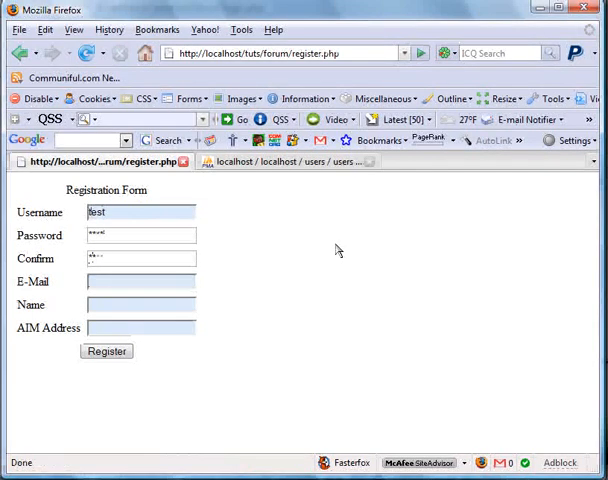
pyautogui.write('admin@')
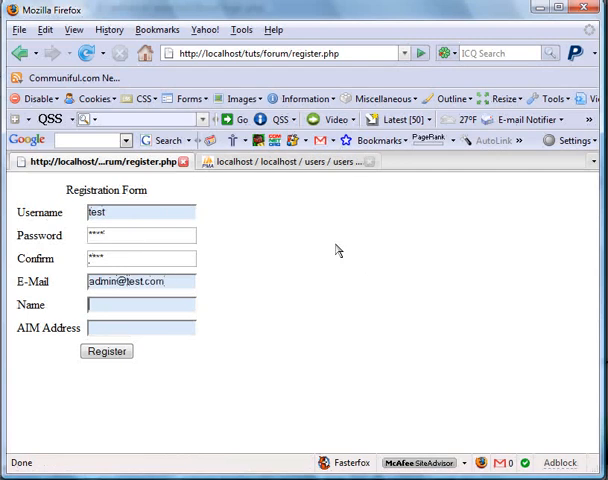
pyautogui.write('test')
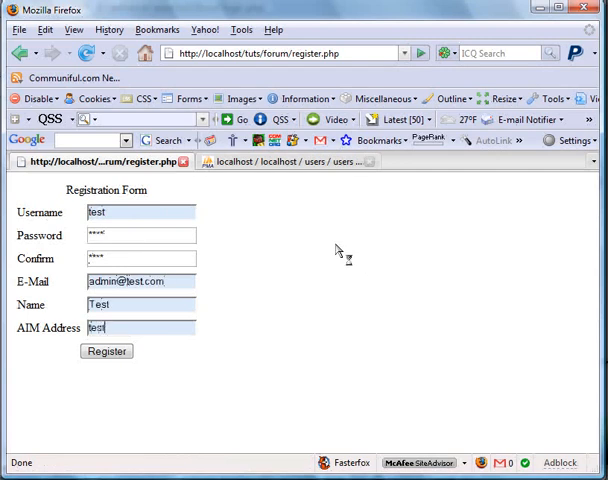
pyautogui.click(106, 352)
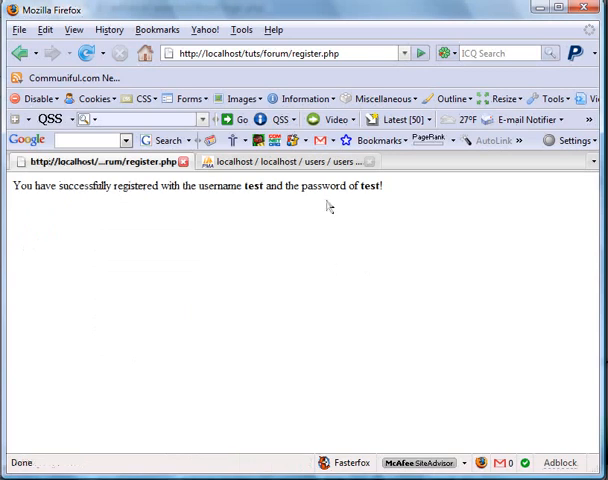
pyautogui.moveTo(198, 220)
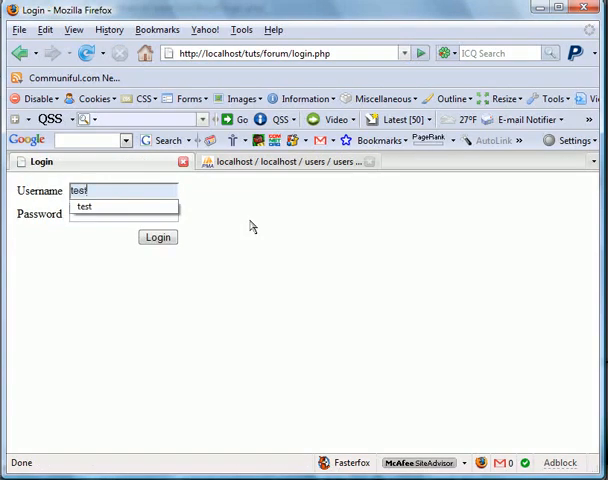
# - Log in as test on login.php and load the forum index greeting Welcome back, test
pyautogui.click(124, 212)
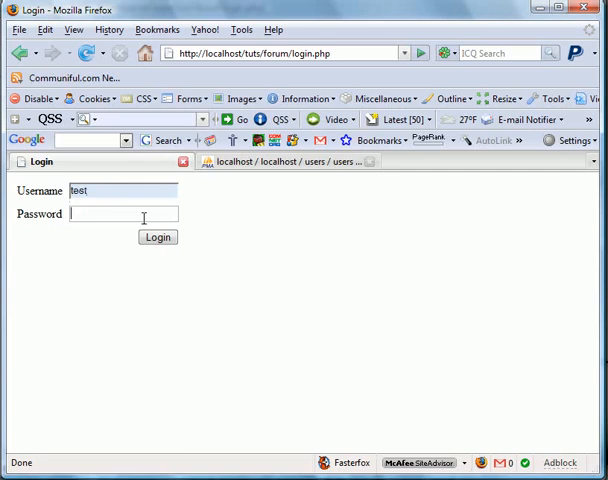
pyautogui.click(156, 236)
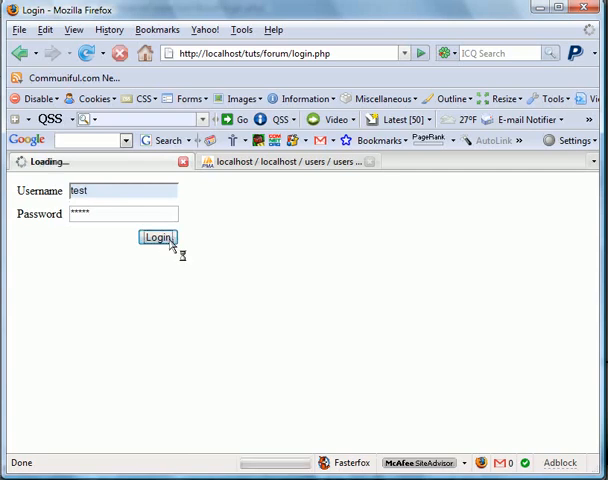
pyautogui.click(156, 238)
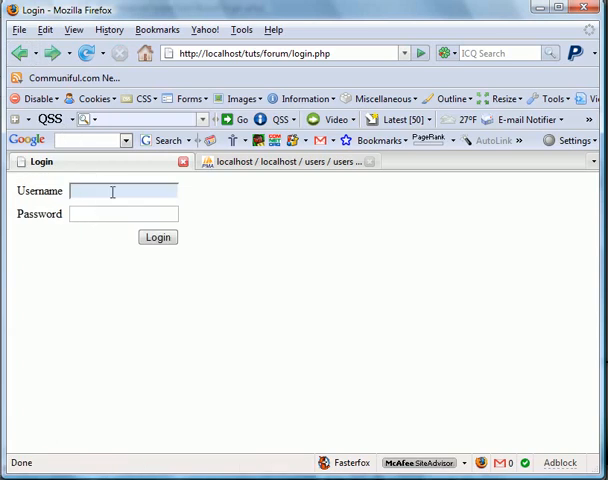
pyautogui.write('bob')
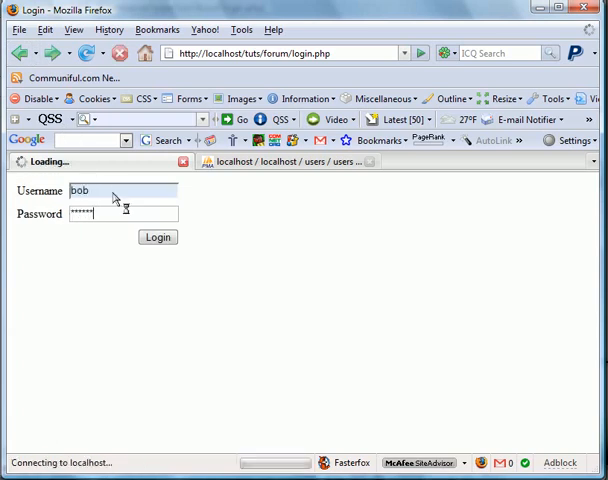
pyautogui.click(156, 236)
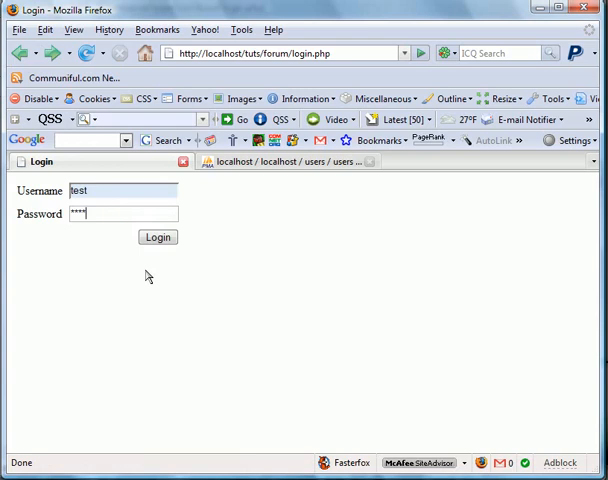
pyautogui.click(156, 236)
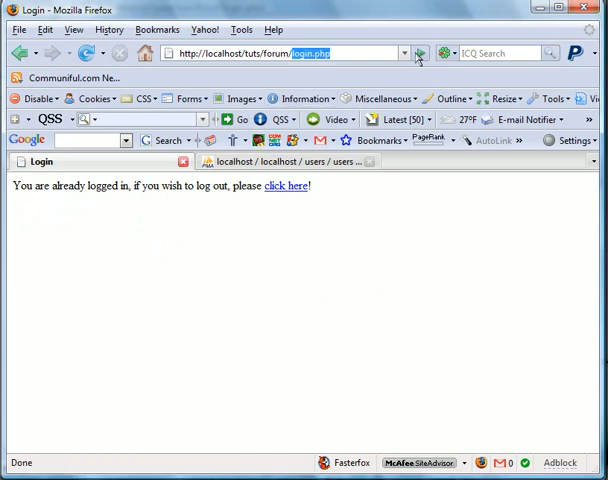
pyautogui.click(286, 186)
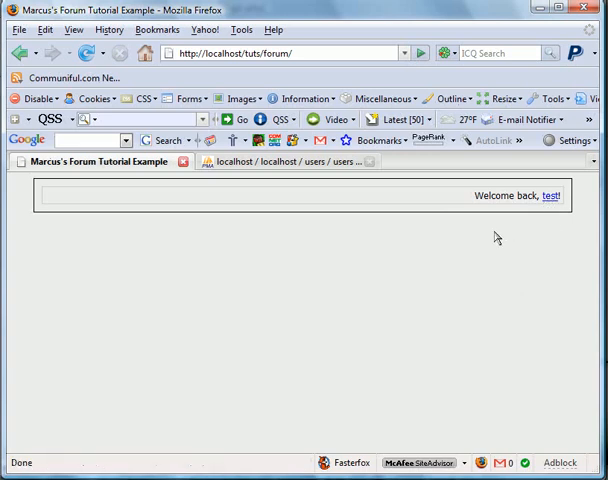
pyautogui.moveTo(316, 420)
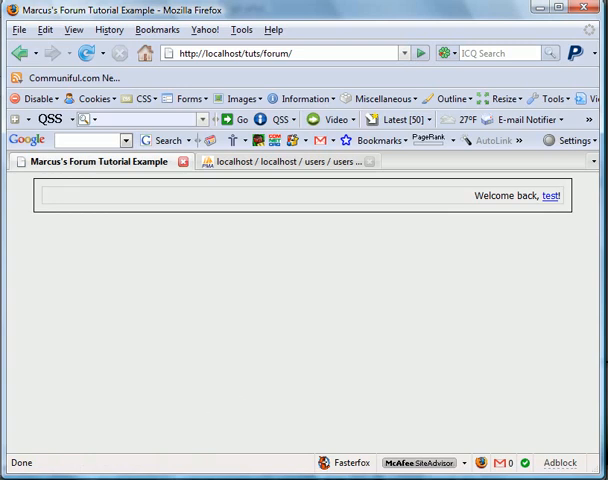
pyautogui.moveTo(418, 364)
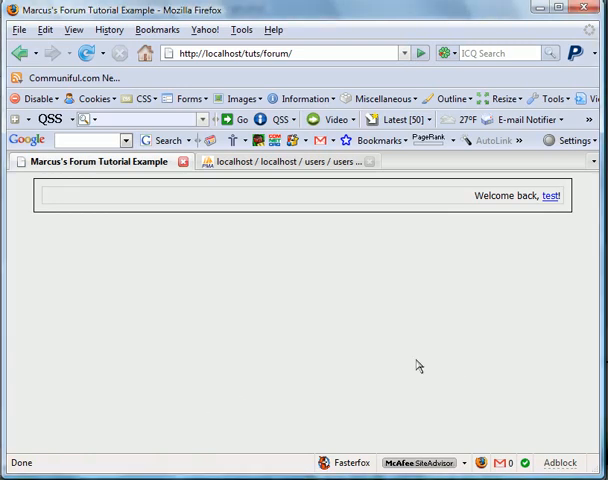
pyautogui.moveTo(394, 432)
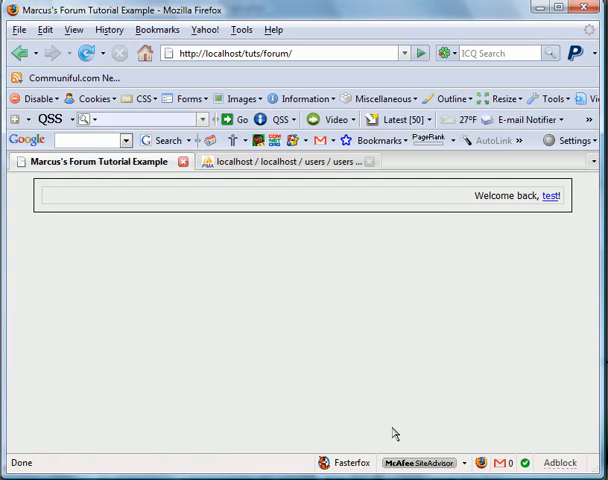
pyautogui.moveTo(394, 432)
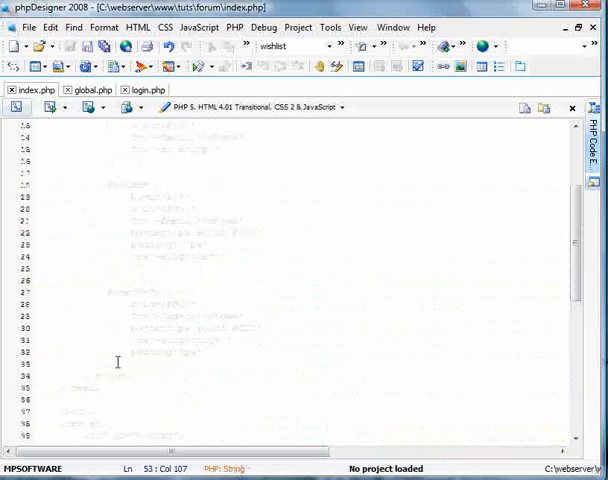
# - Add a #userInfo a rule with color #800000 and text-decoration none to index.php's style block
pyautogui.write('$use')
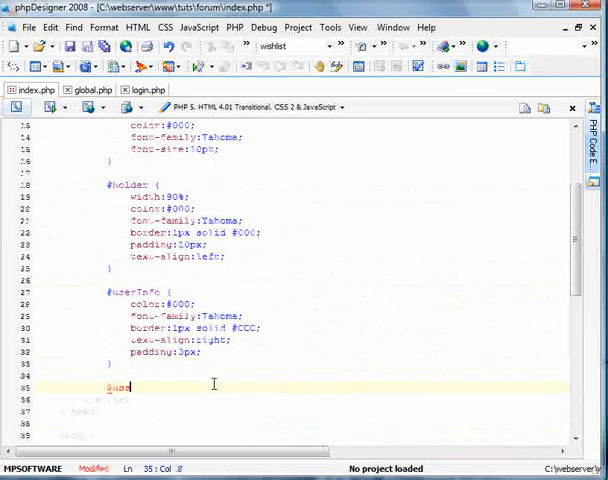
pyautogui.write('#userInfo a {')
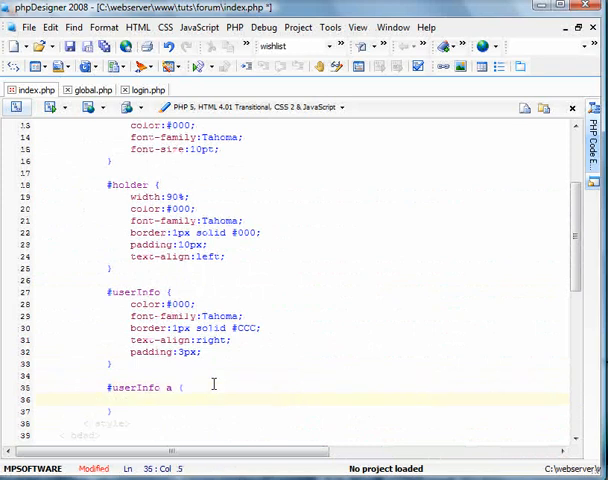
pyautogui.write('color:#800000')
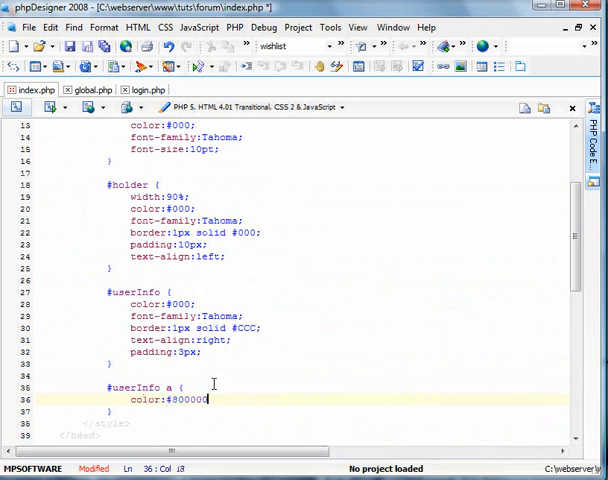
pyautogui.write('font-')
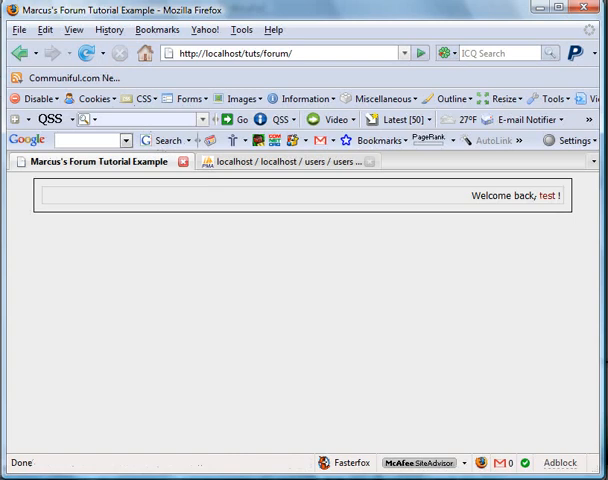
pyautogui.moveTo(356, 264)
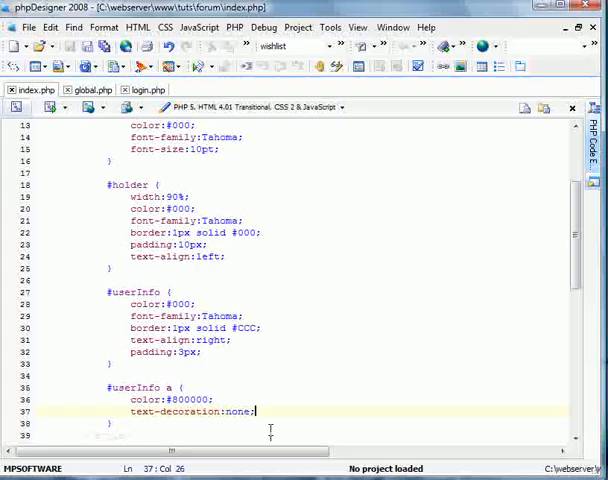
pyautogui.scroll(-3)
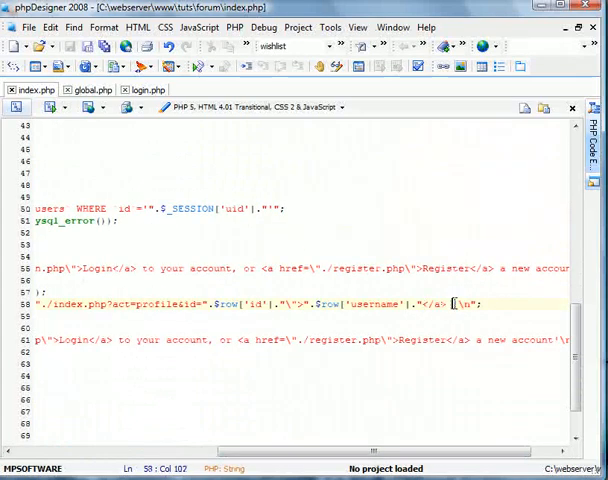
# - Begin a new HTML tag after the username link in the welcome-back echo line
pyautogui.write('<')
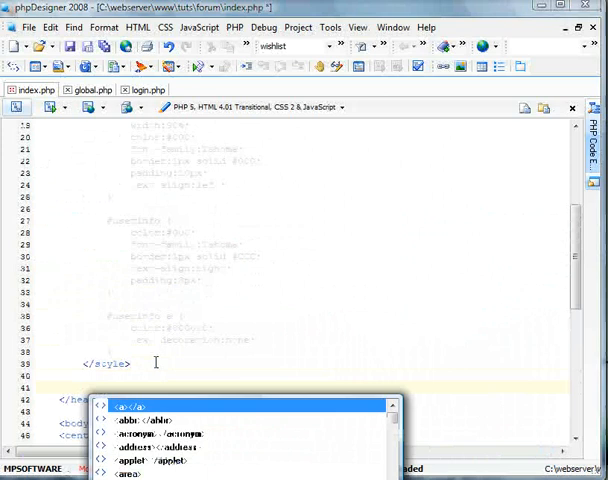
# - Start a JavaScript block defining confirmLogout() with var agree = confirm(...)
pyautogui.write('<script lang')
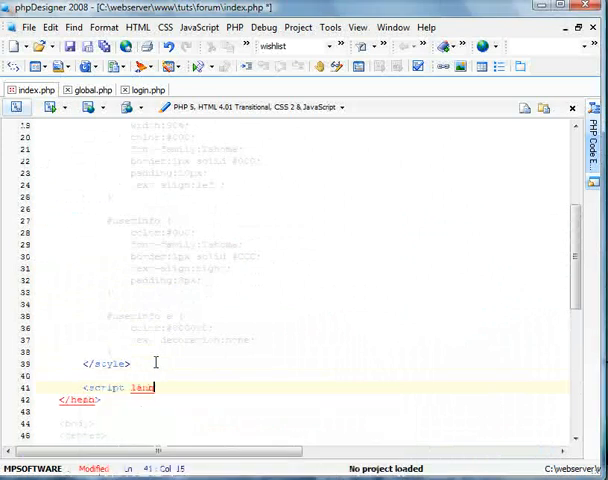
pyautogui.write('language="Javascript">')
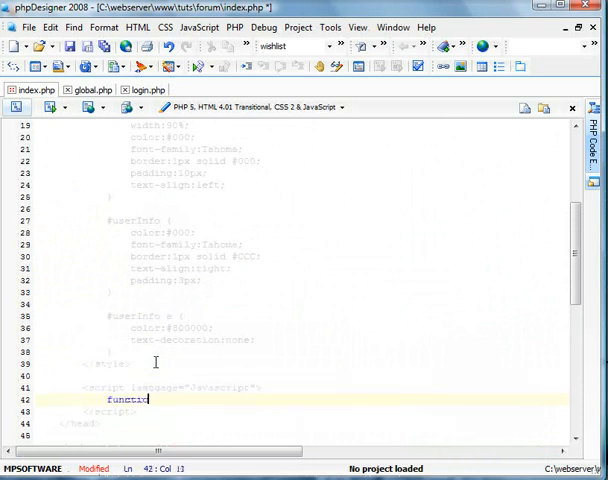
pyautogui.write('confirm')
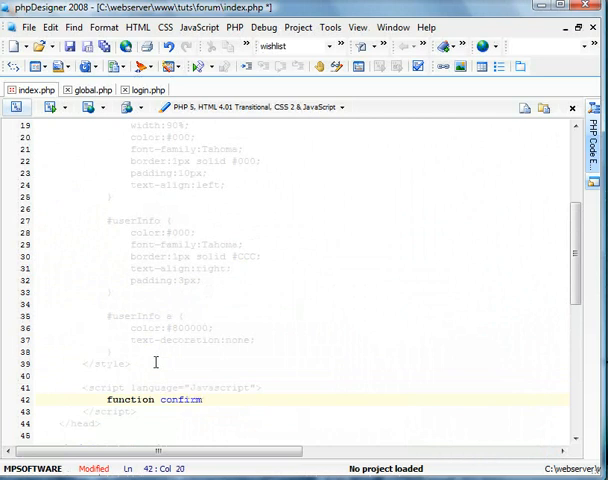
pyautogui.write('Logout')
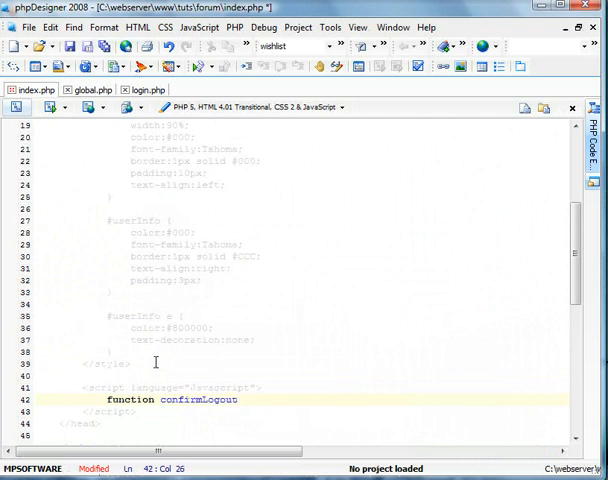
pyautogui.write('(){')
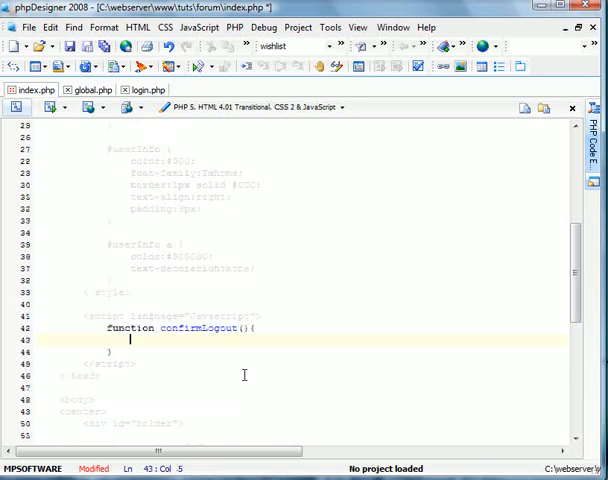
pyautogui.write('var')
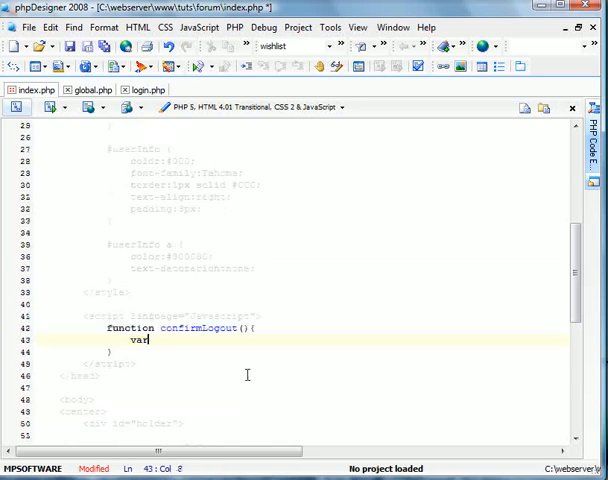
pyautogui.write('agree = confirm(')
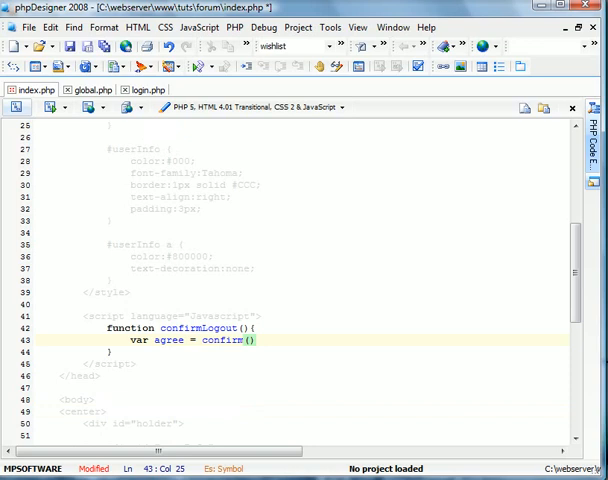
pyautogui.moveTo(248, 384)
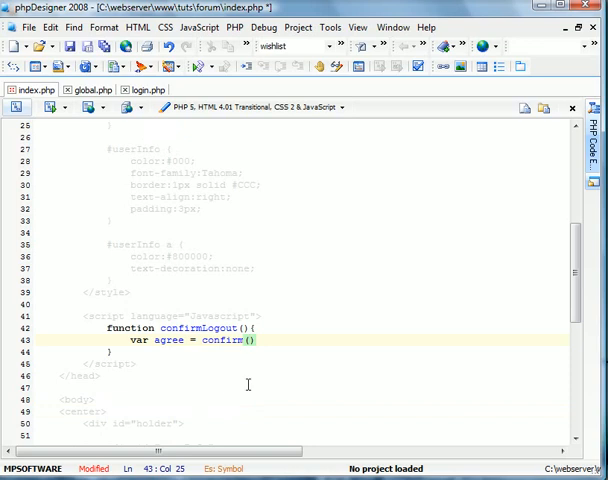
# - Give confirm the message 'Are you sure you wish to logout?' and return TRUE if agree, else FALSE
pyautogui.write('""')
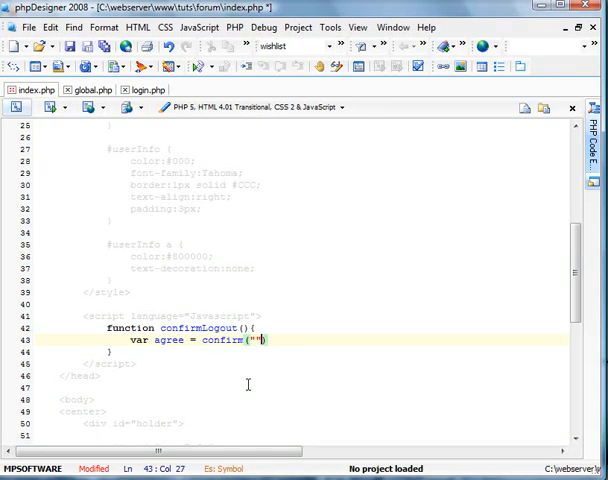
pyautogui.write('Are you a')
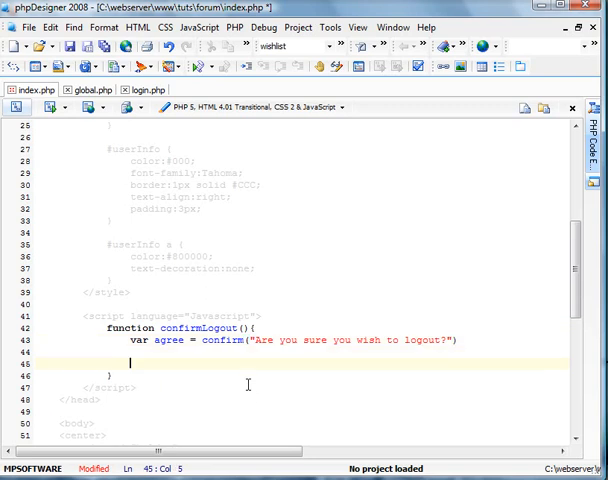
pyautogui.write('if agree')
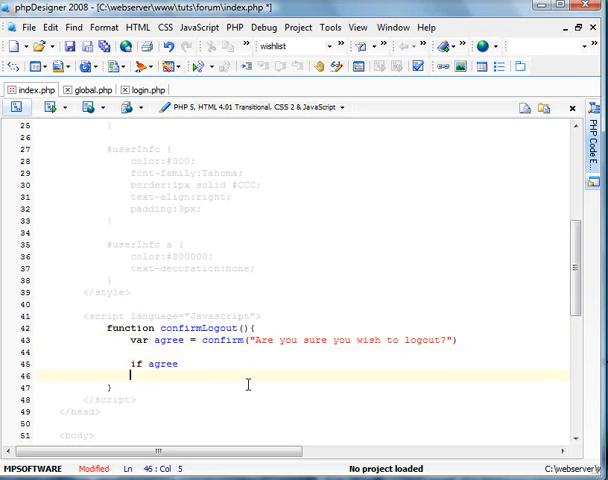
pyautogui.write('return t')
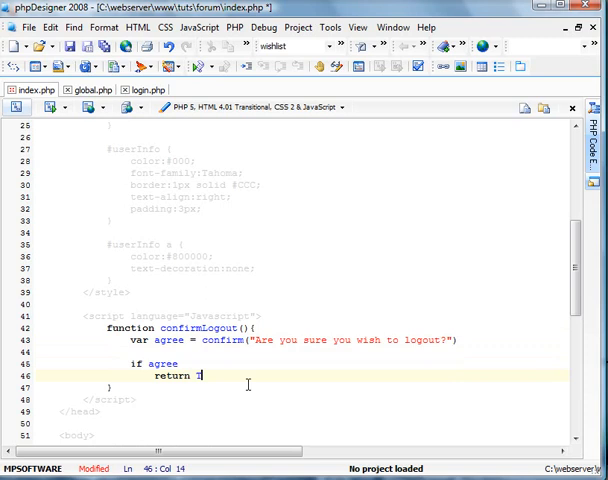
pyautogui.write('RUE')
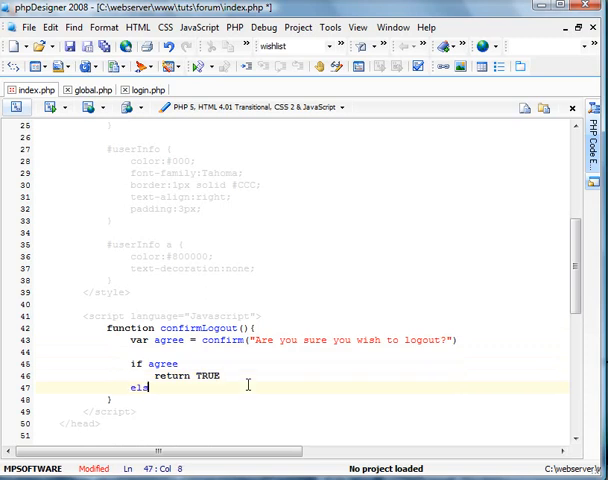
pyautogui.write('reutrn F')
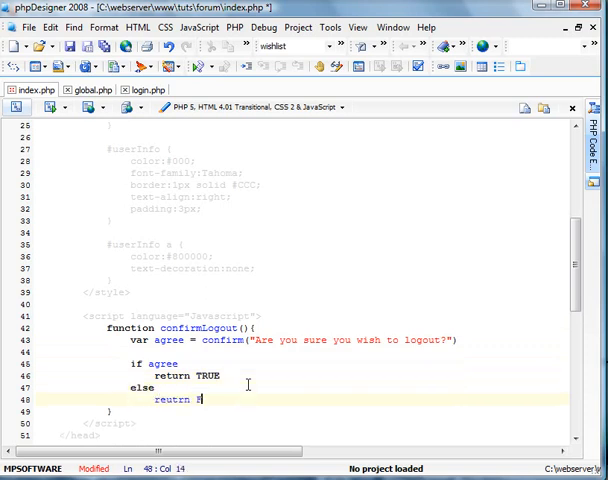
pyautogui.write('A')
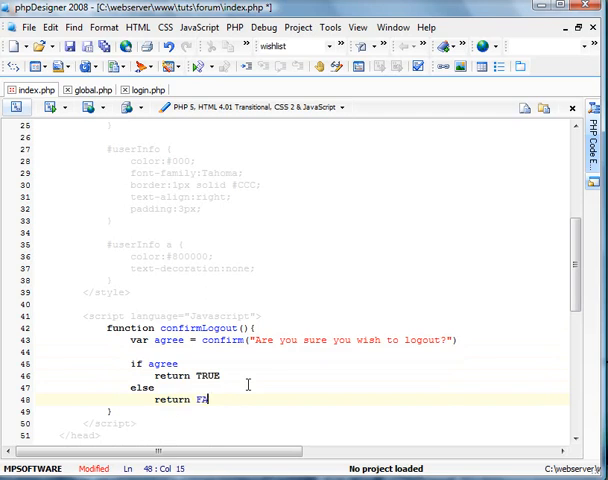
pyautogui.write('ALSE')
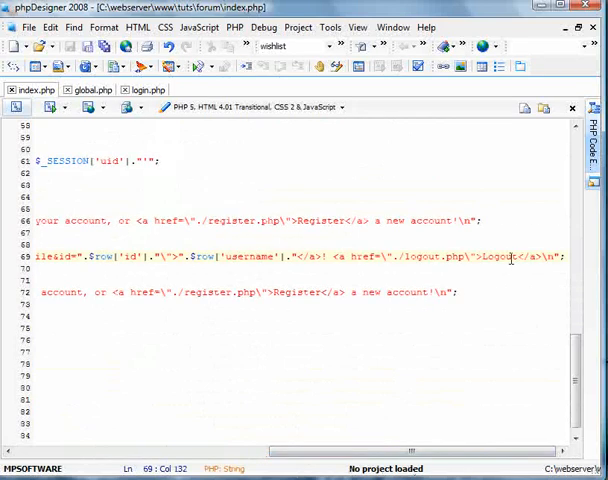
# - Add onClick to the logout link and rewrite the branches as if(agree){ return true } else { return FALSE; }
pyautogui.write('onClick')
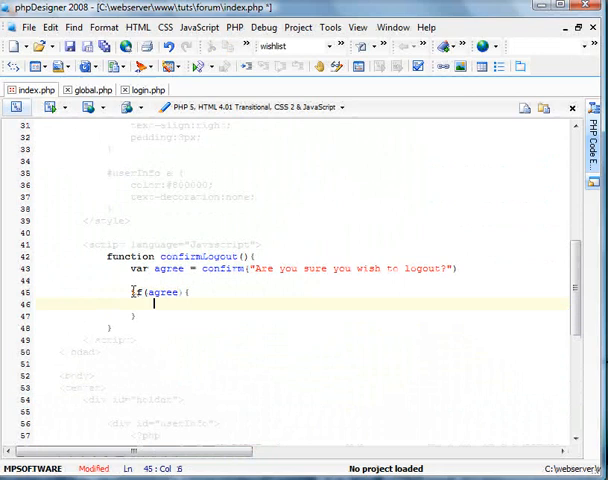
pyautogui.write('return true')
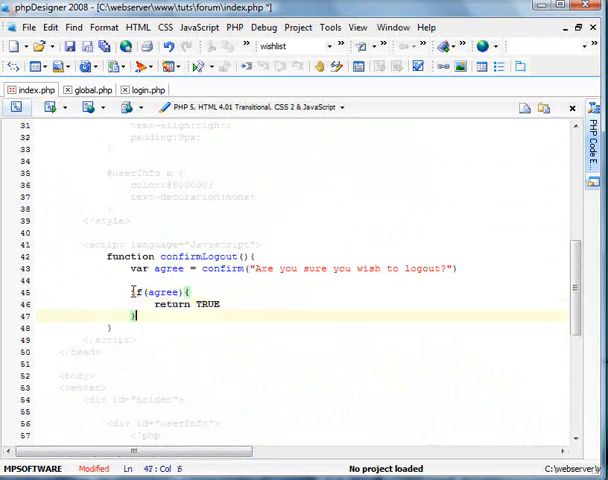
pyautogui.write('else {')
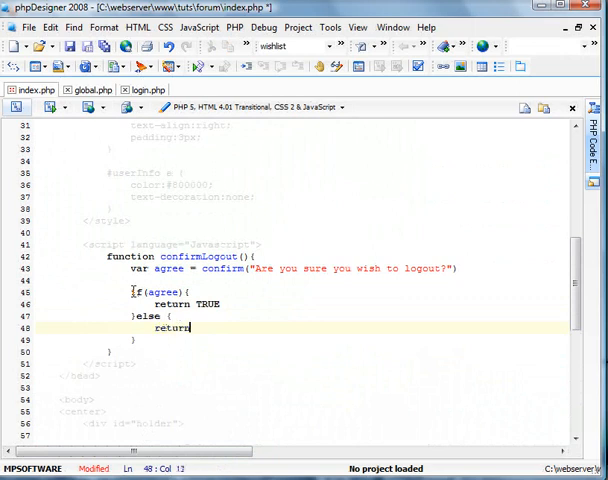
pyautogui.write('FALSE;')
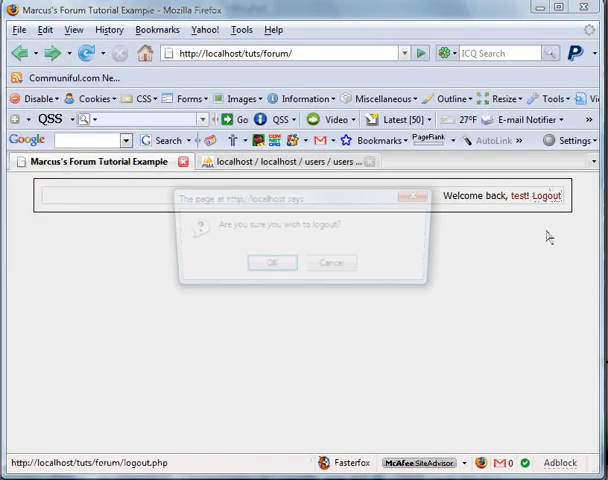
# - Reload the forum, choose Logout and cancel the confirmation prompt to test it
pyautogui.click(272, 262)
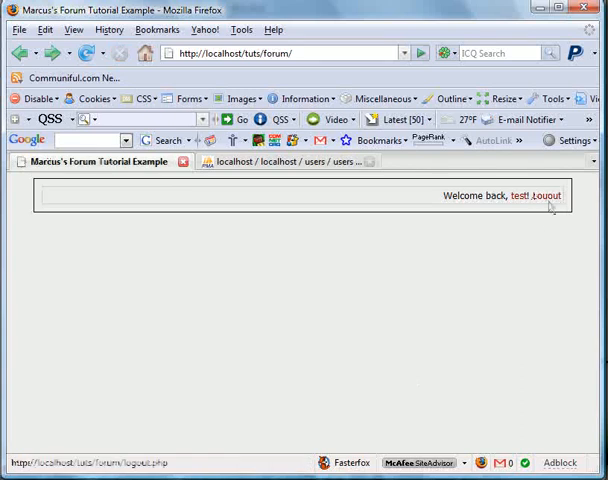
pyautogui.click(548, 196)
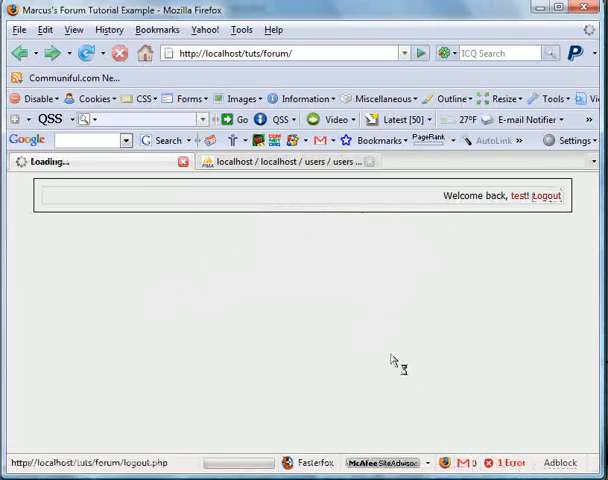
pyautogui.click(552, 194)
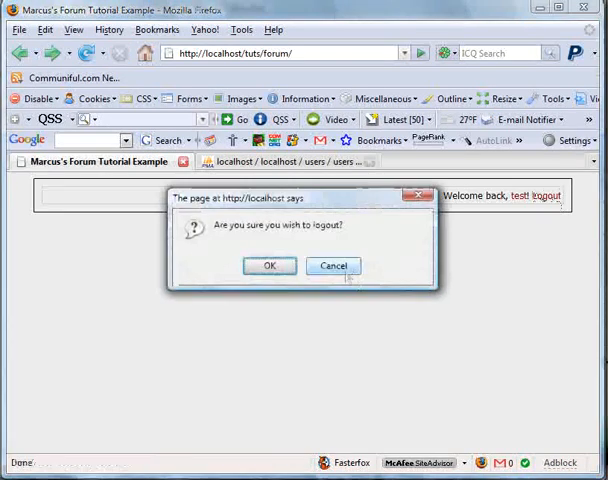
pyautogui.click(268, 266)
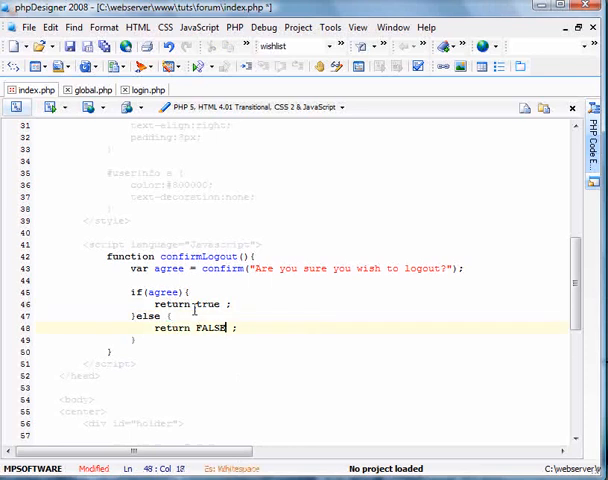
# - Fix the return value to false, accept the logout confirmation to reach the logout.php 404, and return to the editor
pyautogui.write('false')
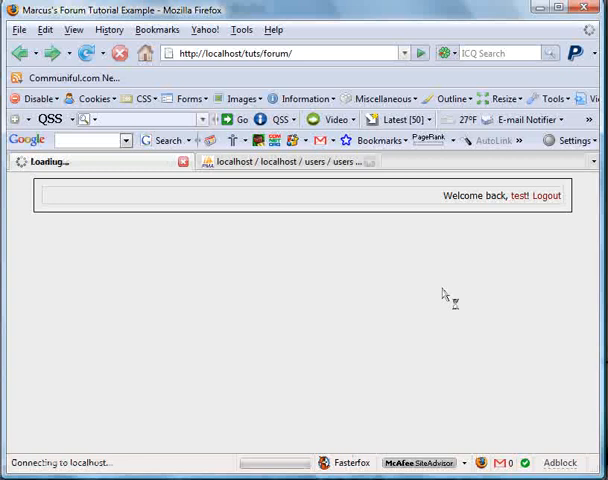
pyautogui.click(552, 196)
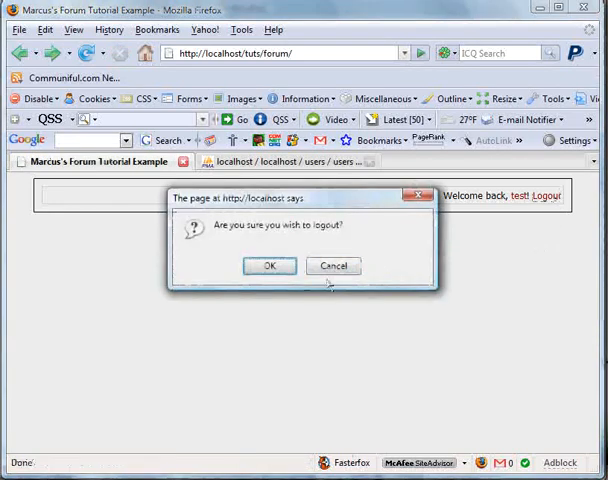
pyautogui.click(268, 266)
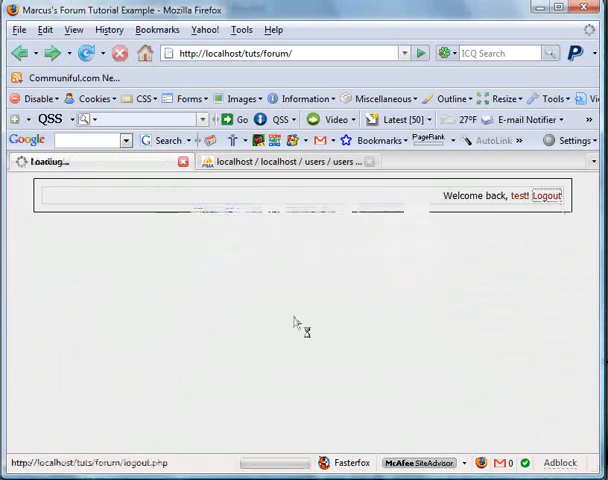
pyautogui.click(550, 196)
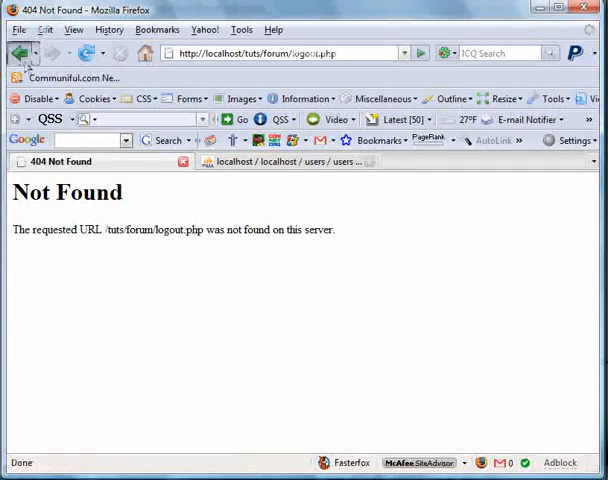
pyautogui.click(18, 52)
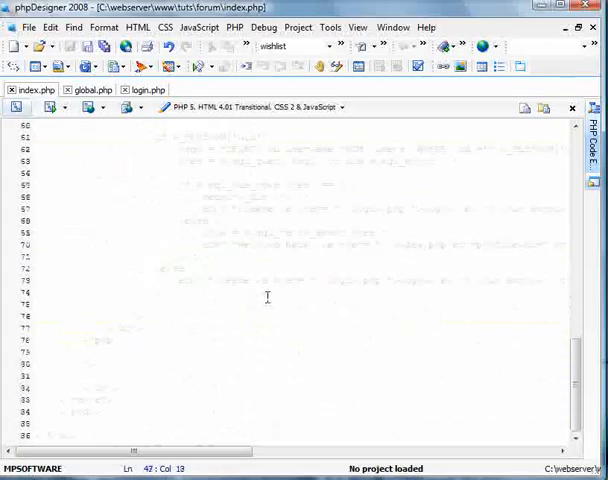
# - Create a new PHP file with session_start, include ./global, and session_destroy() when $_SESSION['uid'] is set
pyautogui.click(12, 46)
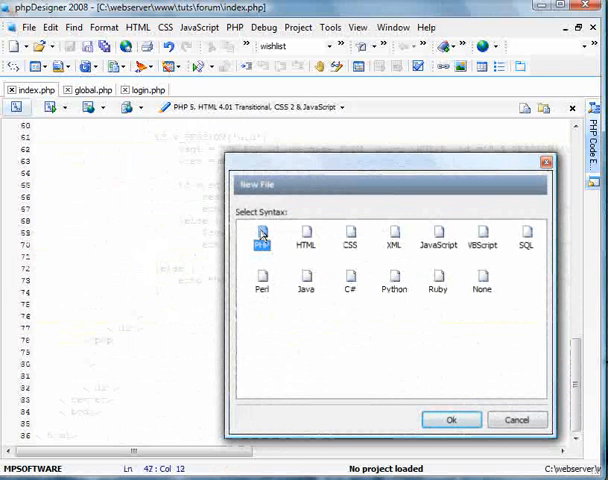
pyautogui.click(450, 420)
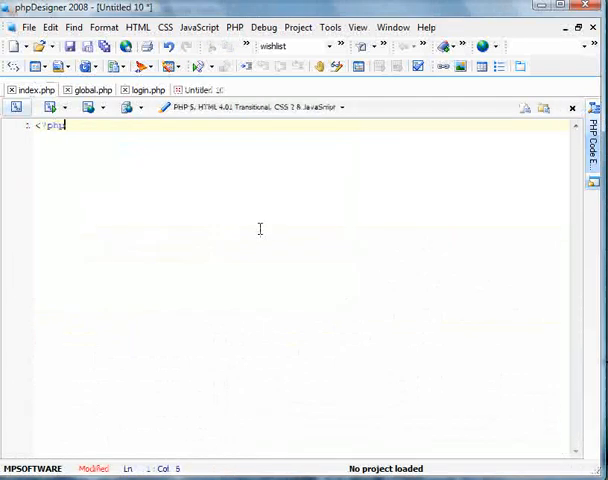
pyautogui.write('session_start();')
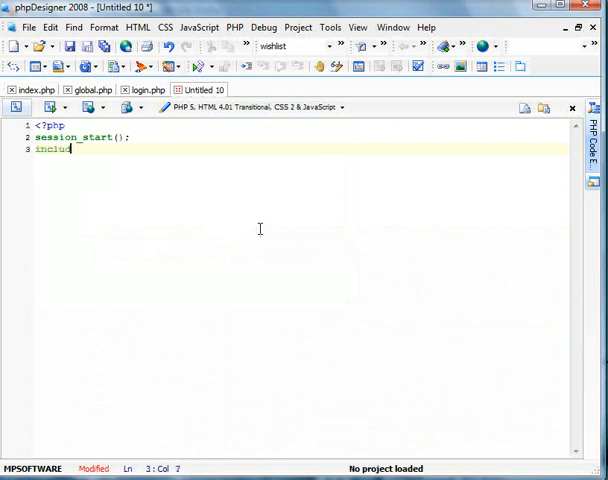
pyautogui.write('e "./global')
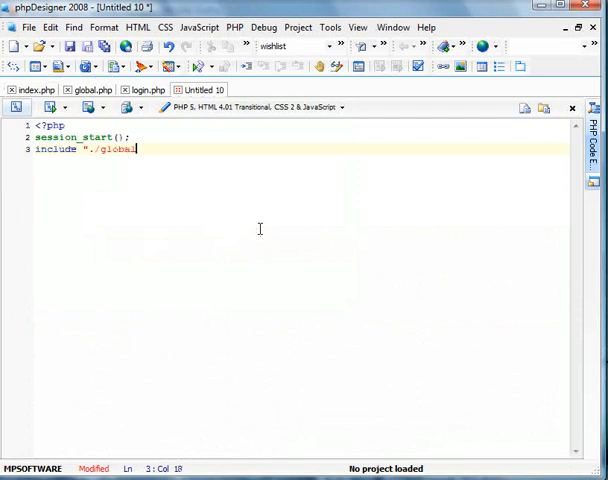
pyautogui.write('";')
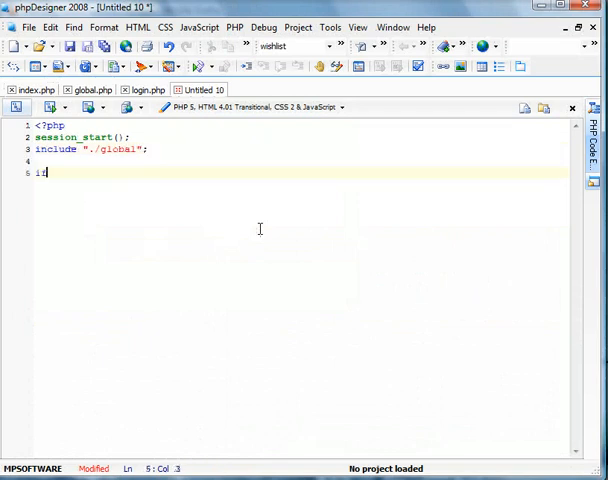
pyautogui.write("($_SESSION['")
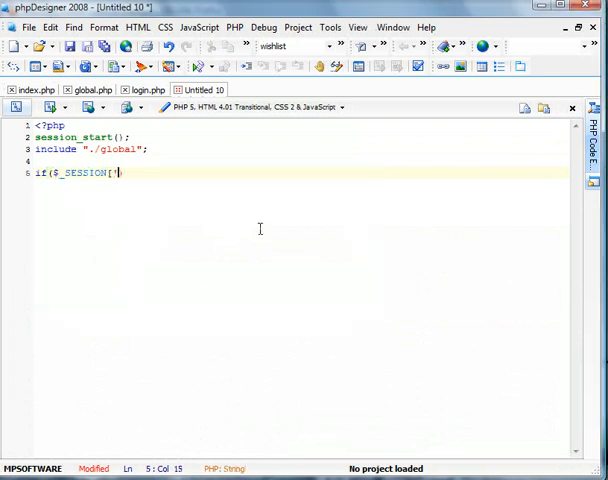
pyautogui.write("uid']){")
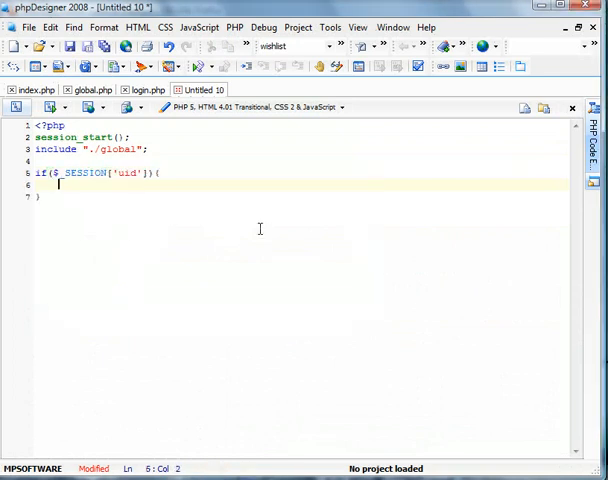
pyautogui.write('session_destroy')
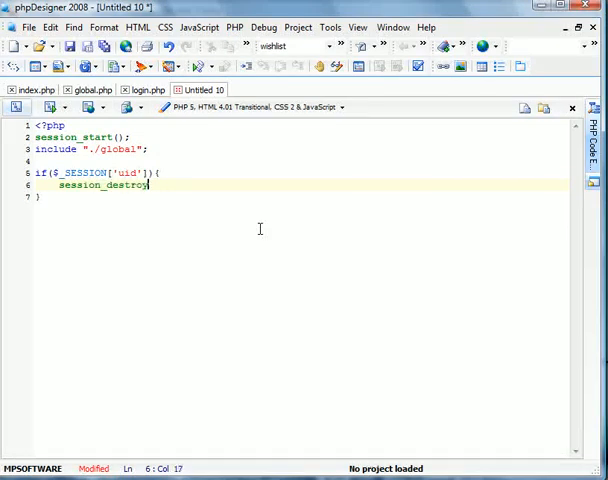
pyautogui.write('();')
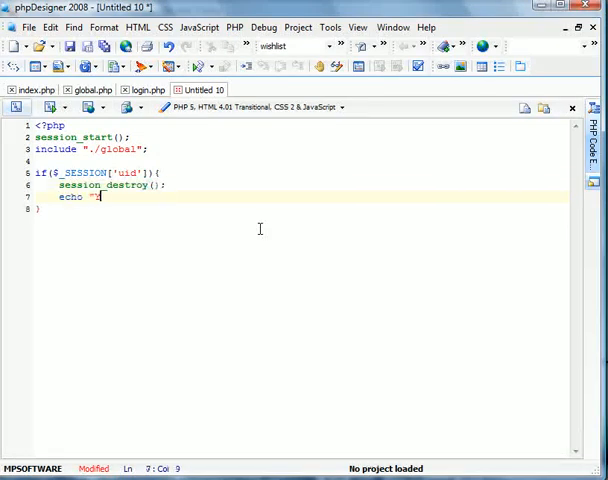
# - Echo 'You have now logged out!' else 'you must be logged in to logout', and save the script in the forum folder
pyautogui.write('You have no')
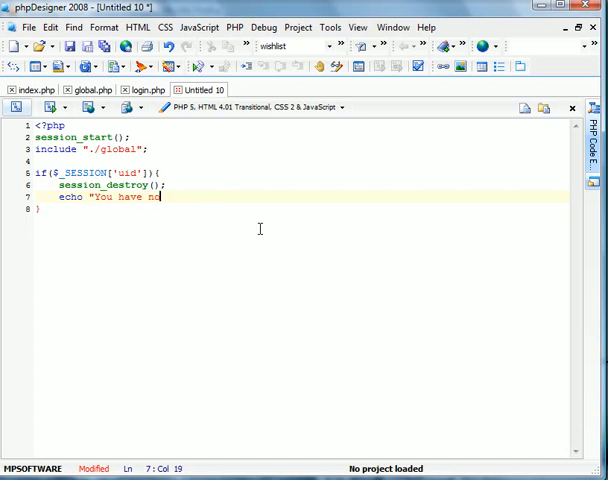
pyautogui.write('w logged out!\\n')
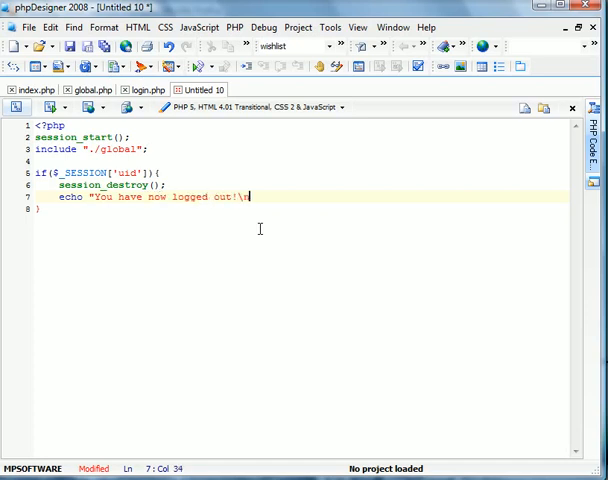
pyautogui.write('If')
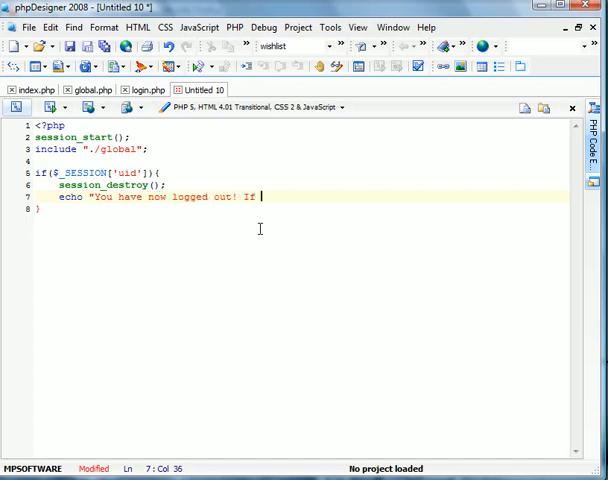
pyautogui.write('you wish to l')
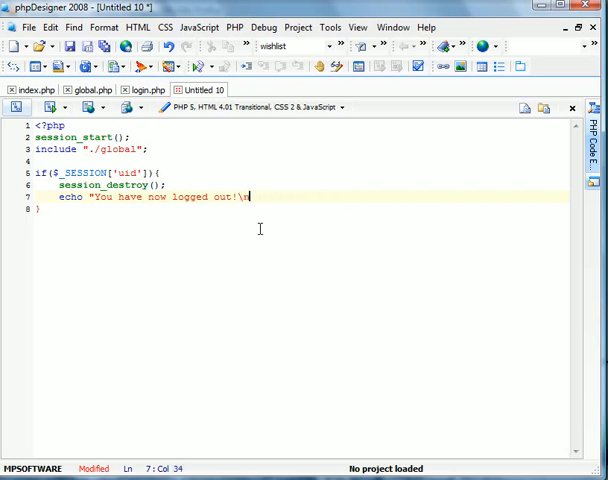
pyautogui.write('}else')
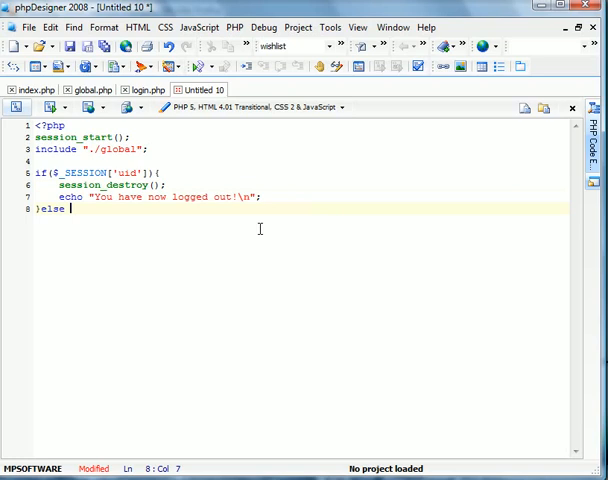
pyautogui.write('{')
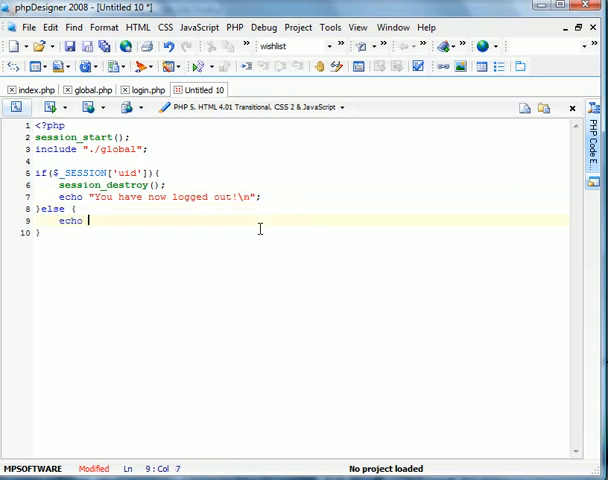
pyautogui.write('"You are')
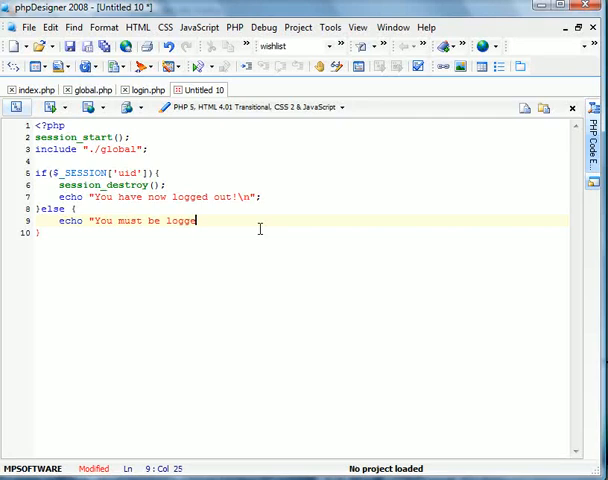
pyautogui.write('d in to')
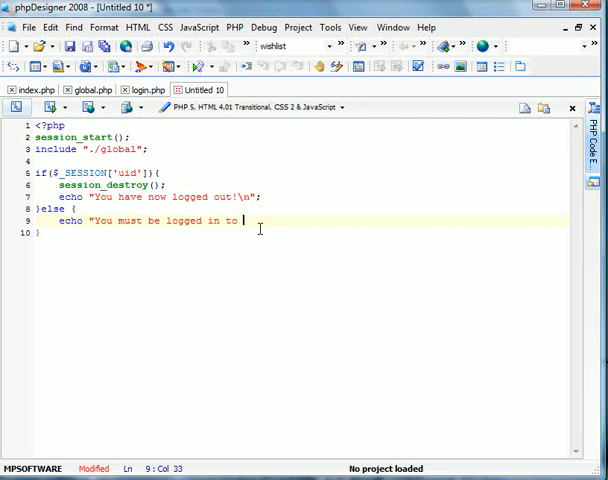
pyautogui.write('1')
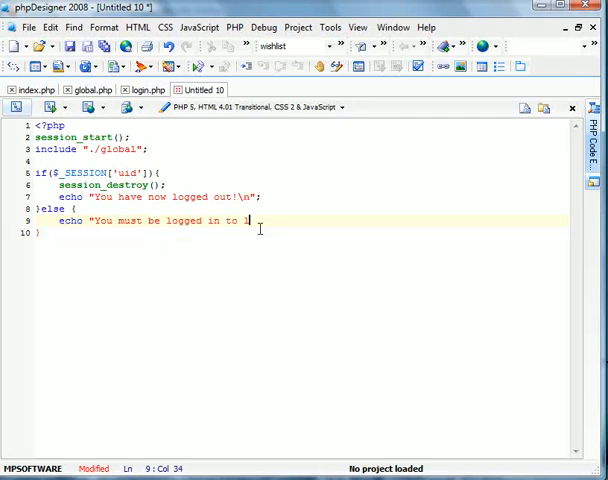
pyautogui.write('ogout!\\')
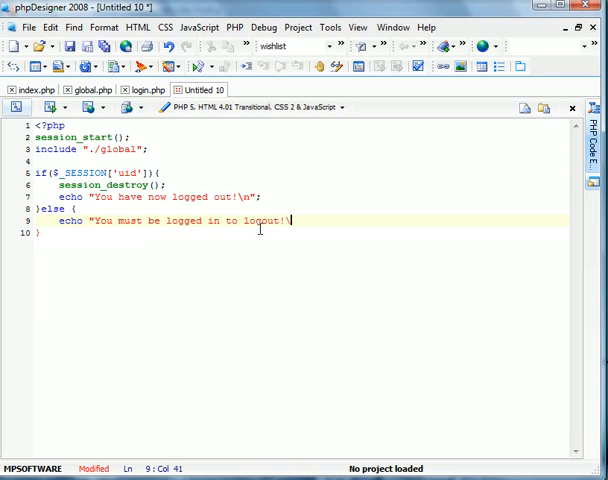
pyautogui.write('\\n"')
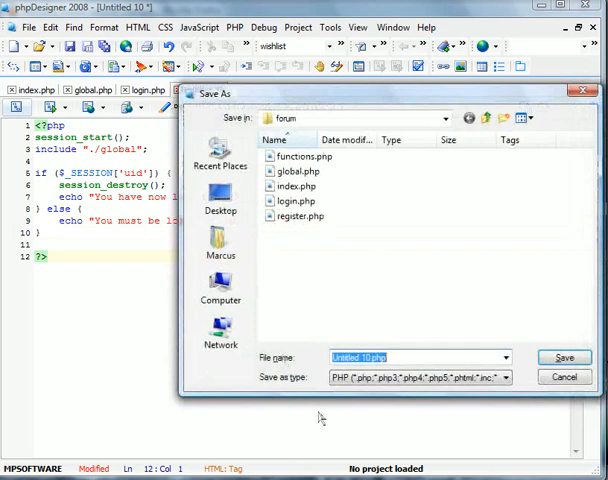
pyautogui.click(564, 356)
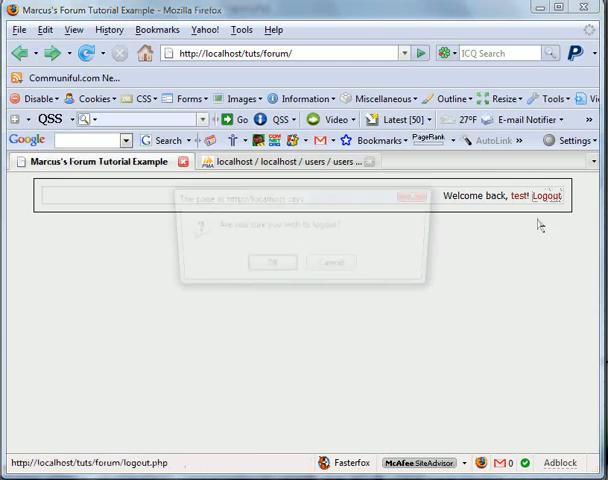
# - Confirm logout, fix the include to ./global.php, reload the forum and go to the login page
pyautogui.click(268, 260)
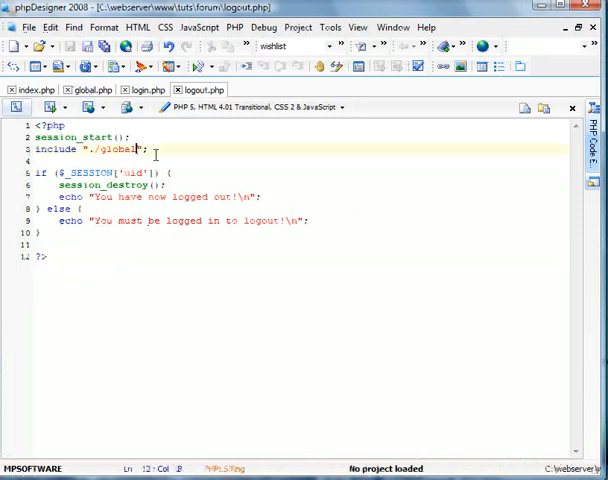
pyautogui.write('.php')
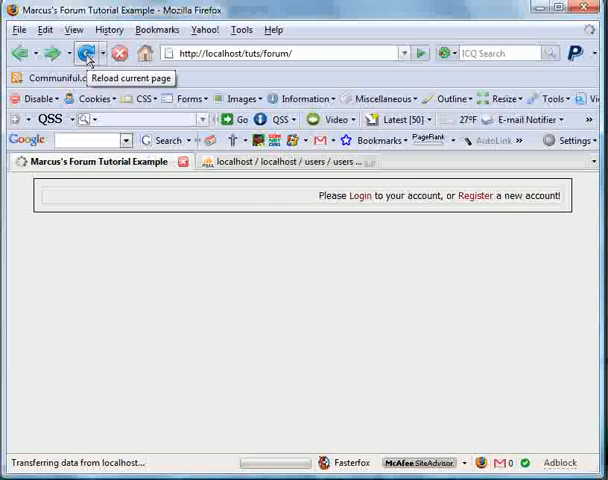
pyautogui.click(90, 52)
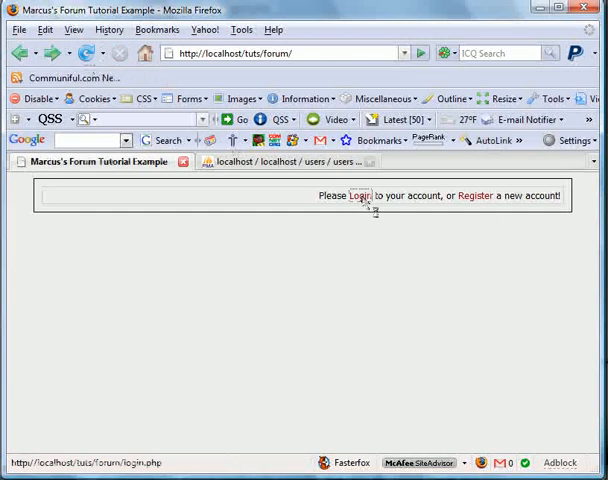
pyautogui.click(358, 196)
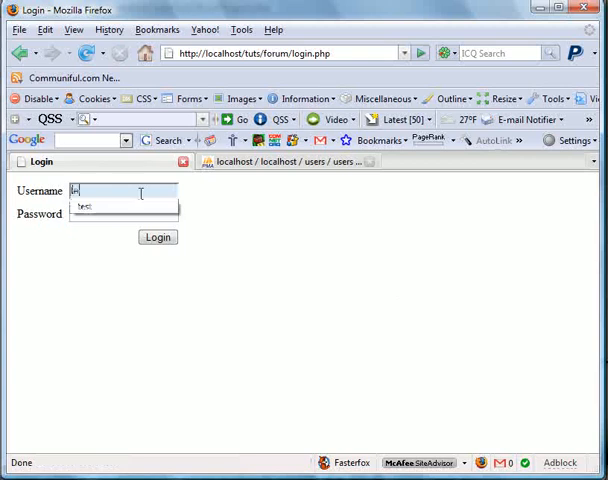
# - Log in as the saved user test, then request logout from the forum index
pyautogui.click(156, 236)
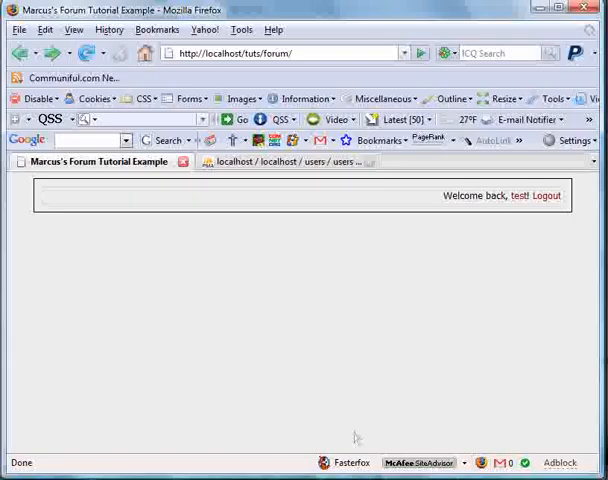
pyautogui.click(544, 196)
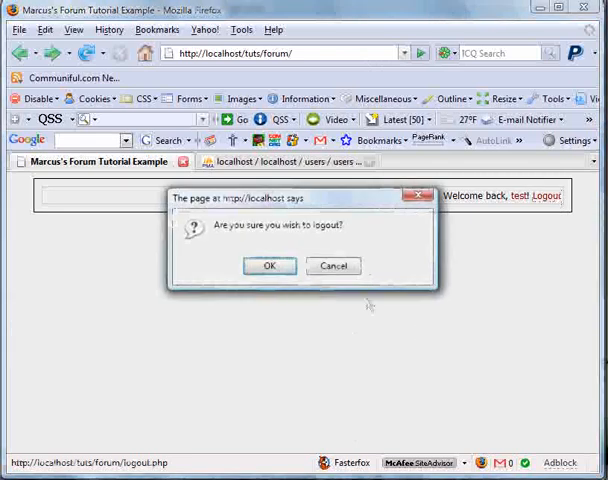
# - Confirm the logout, check the users table in phpMyAdmin, and return to the login page
pyautogui.click(268, 264)
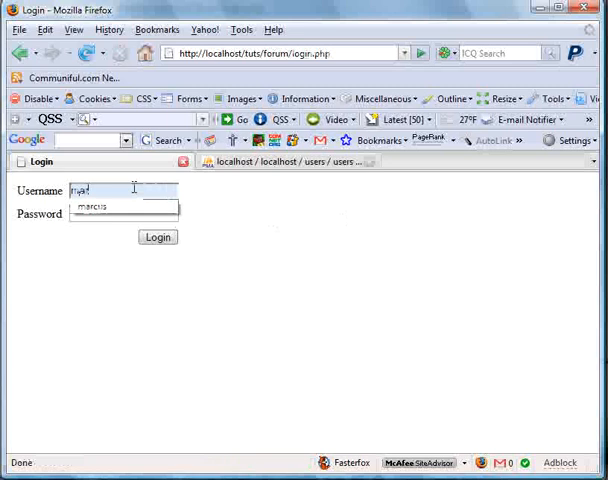
pyautogui.click(156, 236)
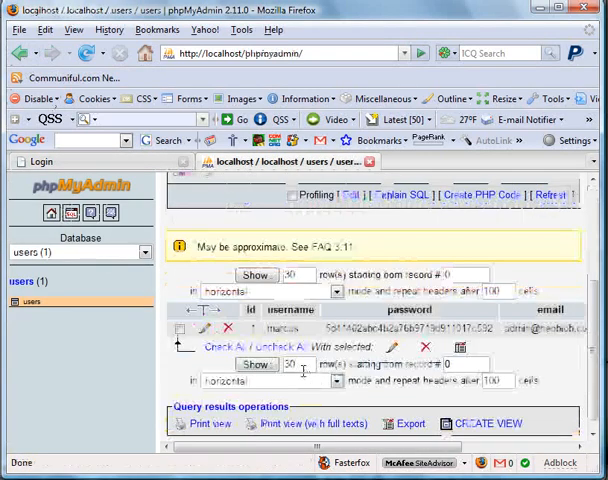
pyautogui.hscroll(3)
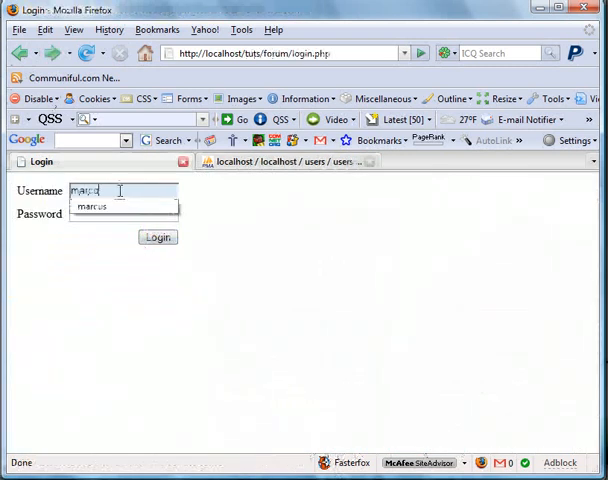
pyautogui.click(156, 236)
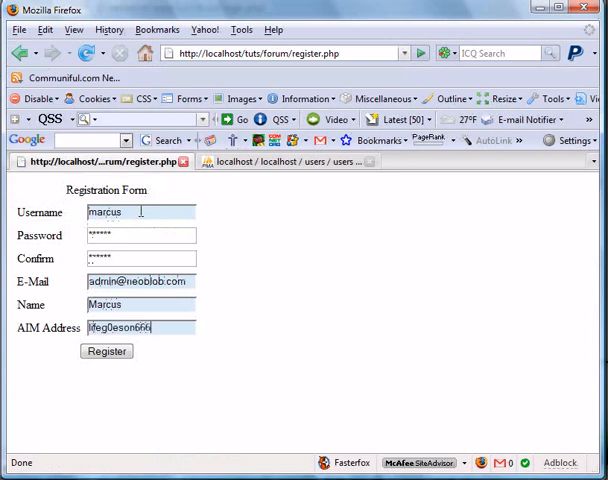
# - Submit the registration for marcus and return to the forum index
pyautogui.click(106, 352)
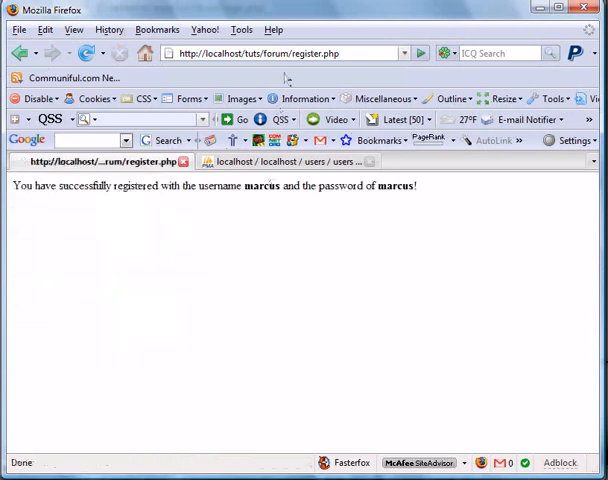
pyautogui.doubleClick(312, 52)
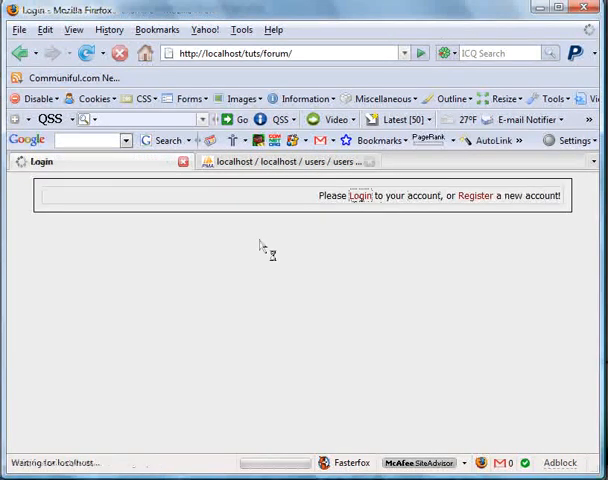
# - Log in as marcus and proceed to the forum index showing Welcome back, marcus
pyautogui.write('marcus')
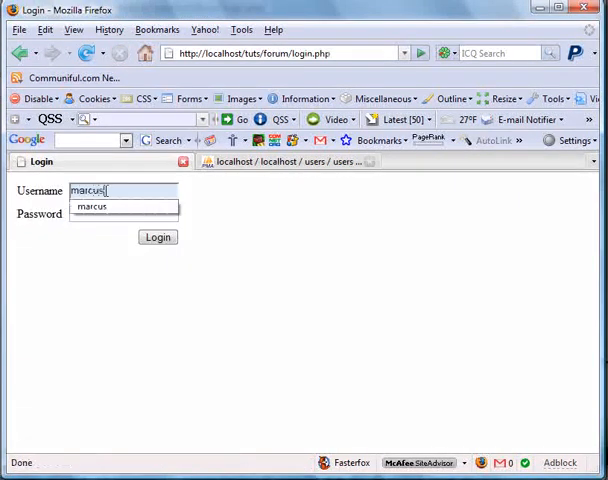
pyautogui.click(156, 236)
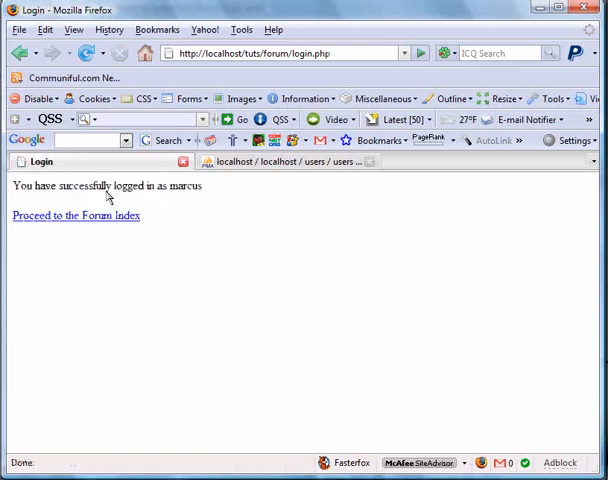
pyautogui.click(76, 216)
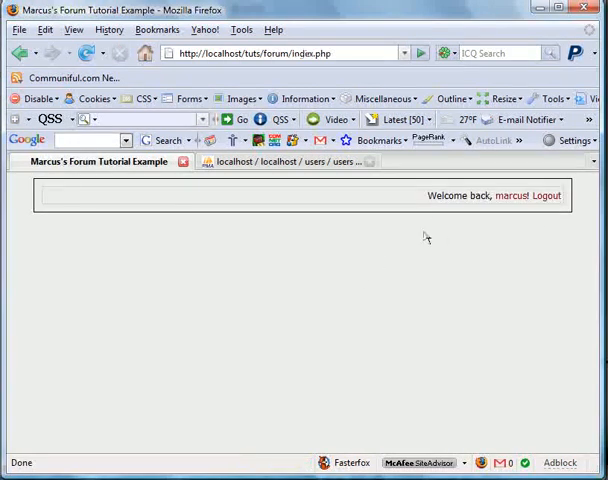
pyautogui.moveTo(480, 324)
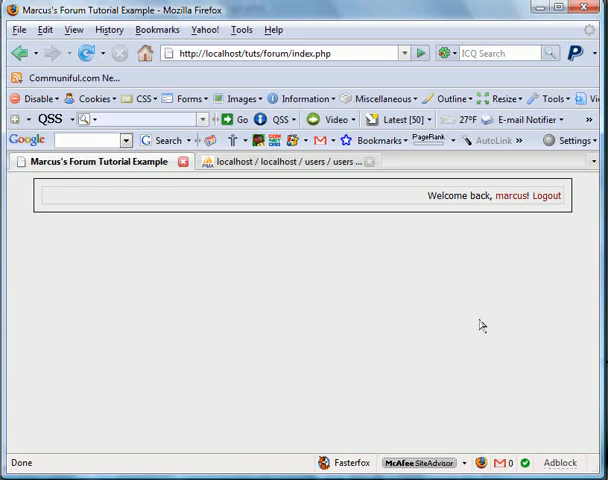